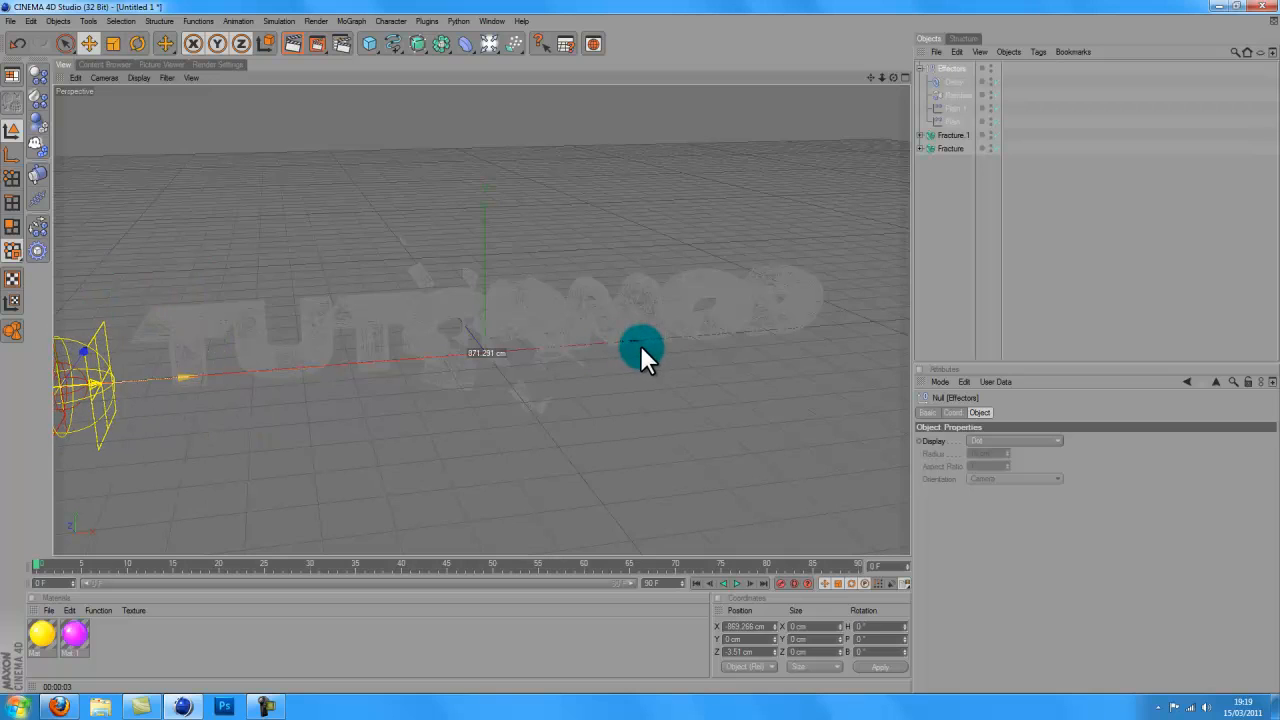
Step: Drag the effector along X until it sits at the far right end of the MOJORMOD text
{"action": "left_click_drag", "start_coordinate": [644, 352], "coordinate": [630, 358]}
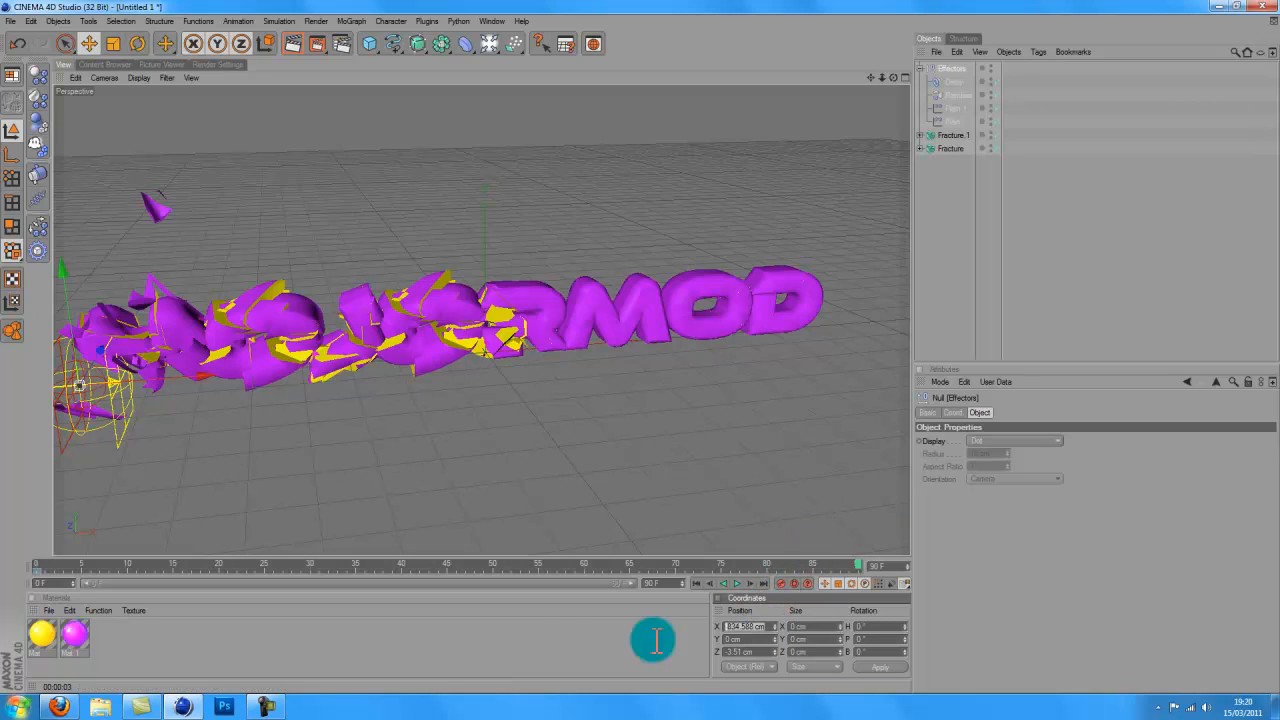
{"action": "mouse_move", "coordinate": [480, 650]}
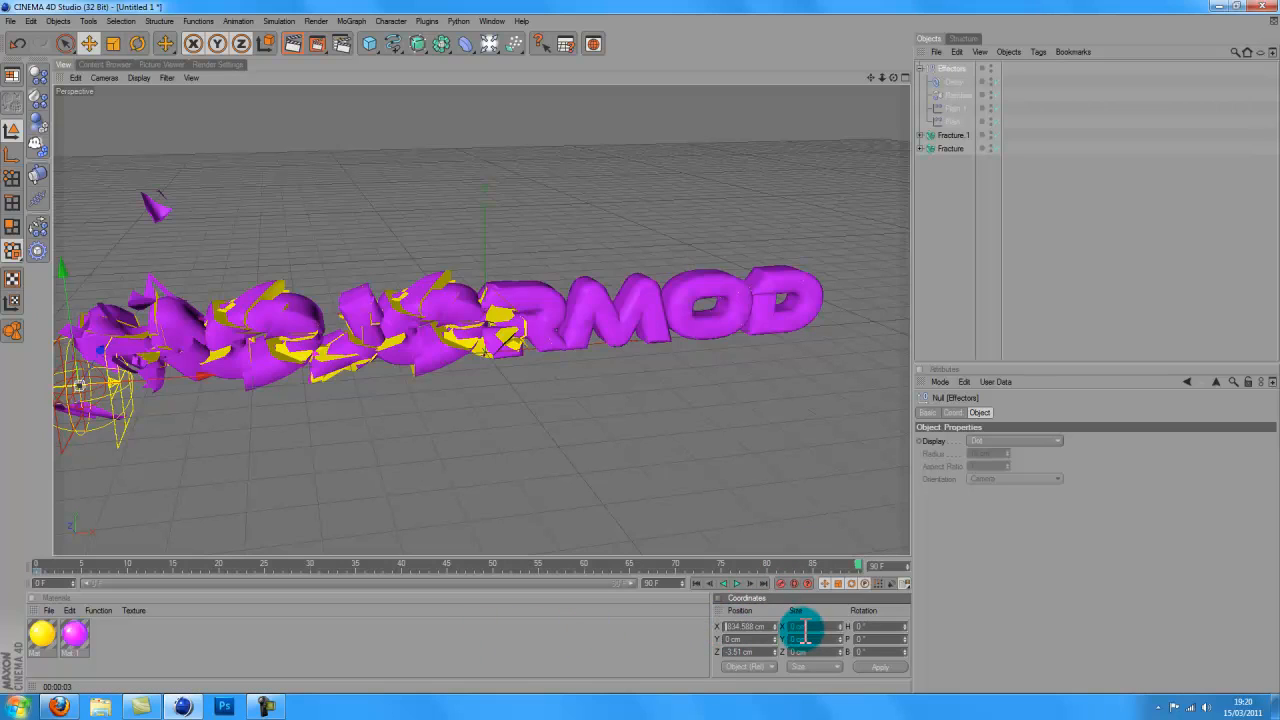
{"action": "left_click_drag", "start_coordinate": [84, 384], "coordinate": [830, 320]}
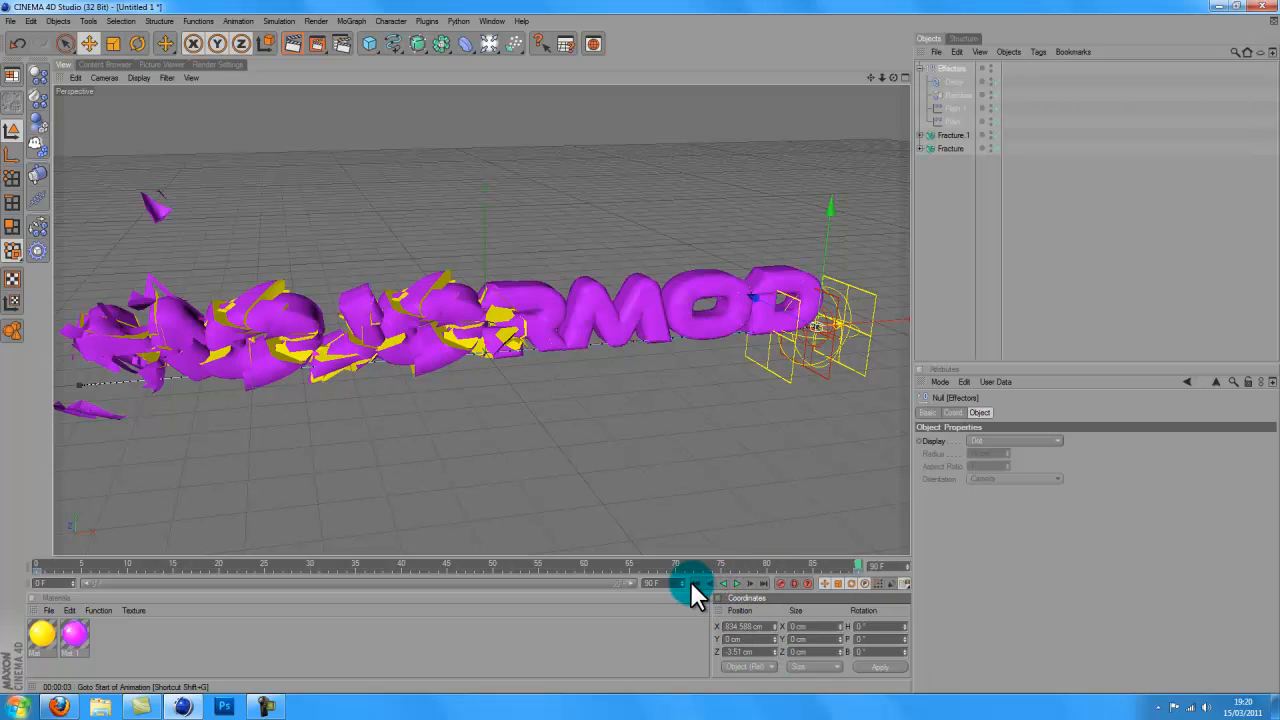
Step: Rewind to frame 0, play the effector sweep animation through, and stop playback
{"action": "left_click", "coordinate": [724, 584]}
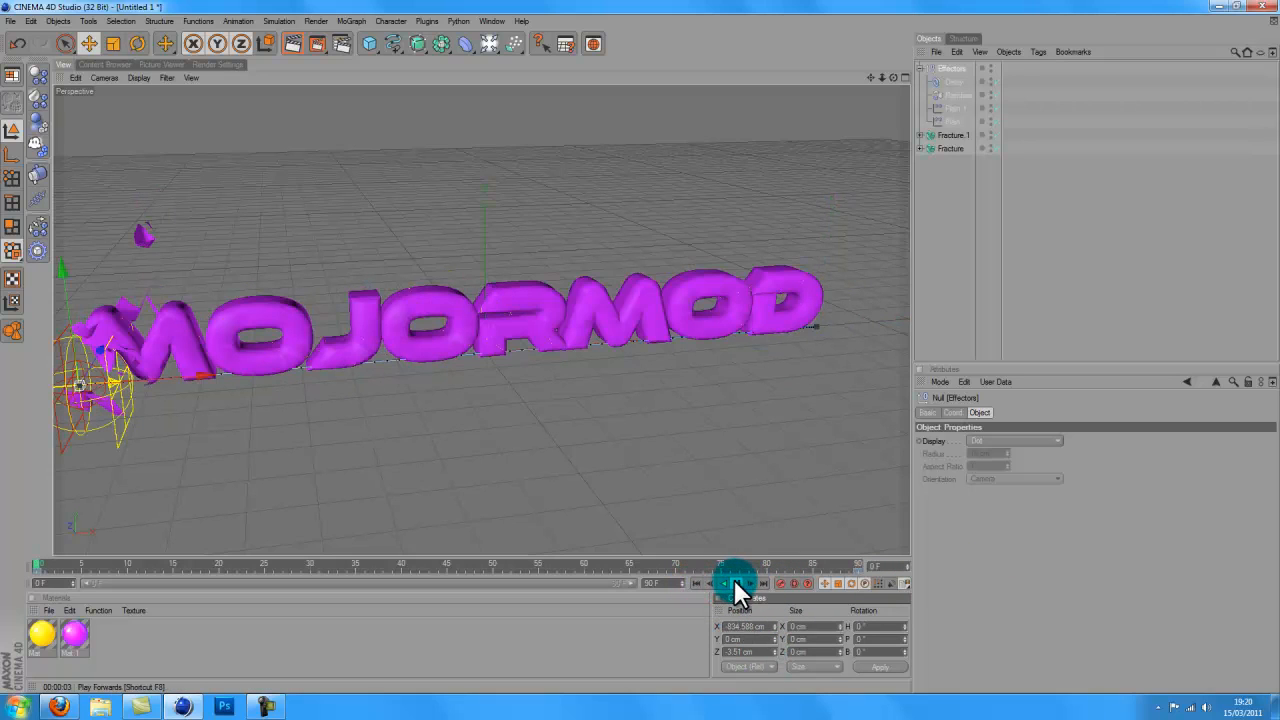
{"action": "left_click", "coordinate": [736, 584]}
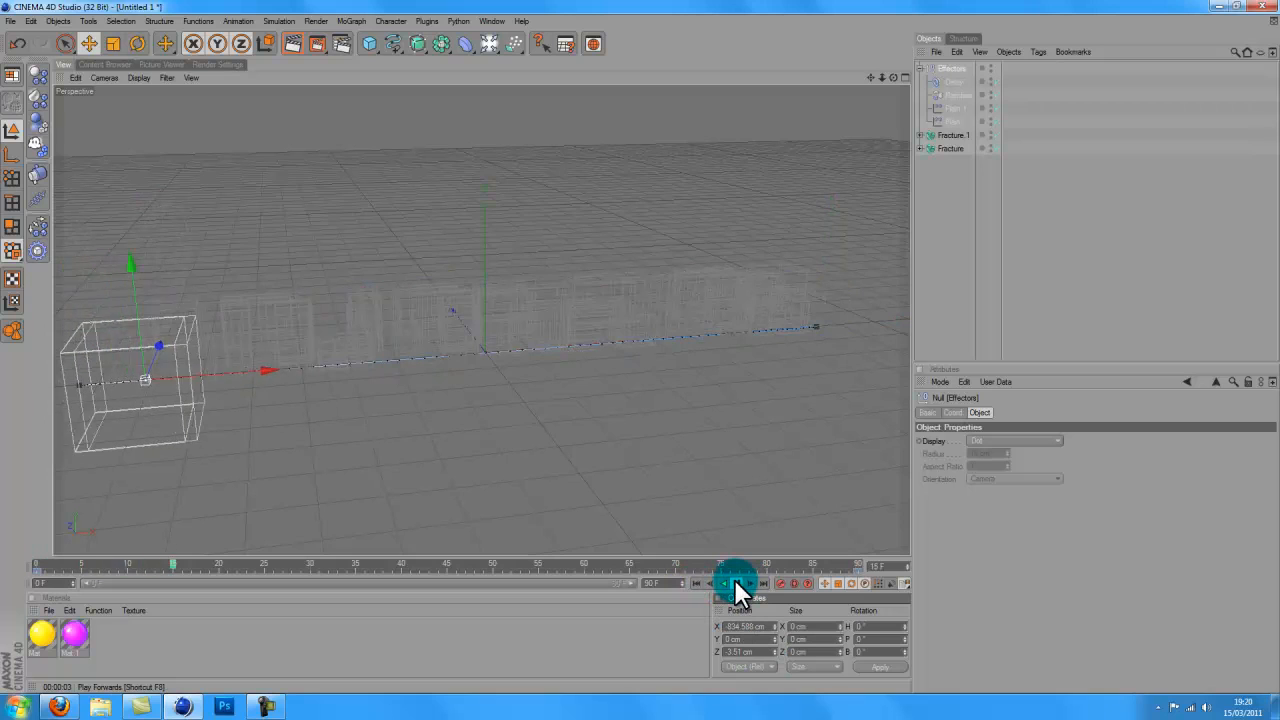
{"action": "left_click", "coordinate": [736, 584]}
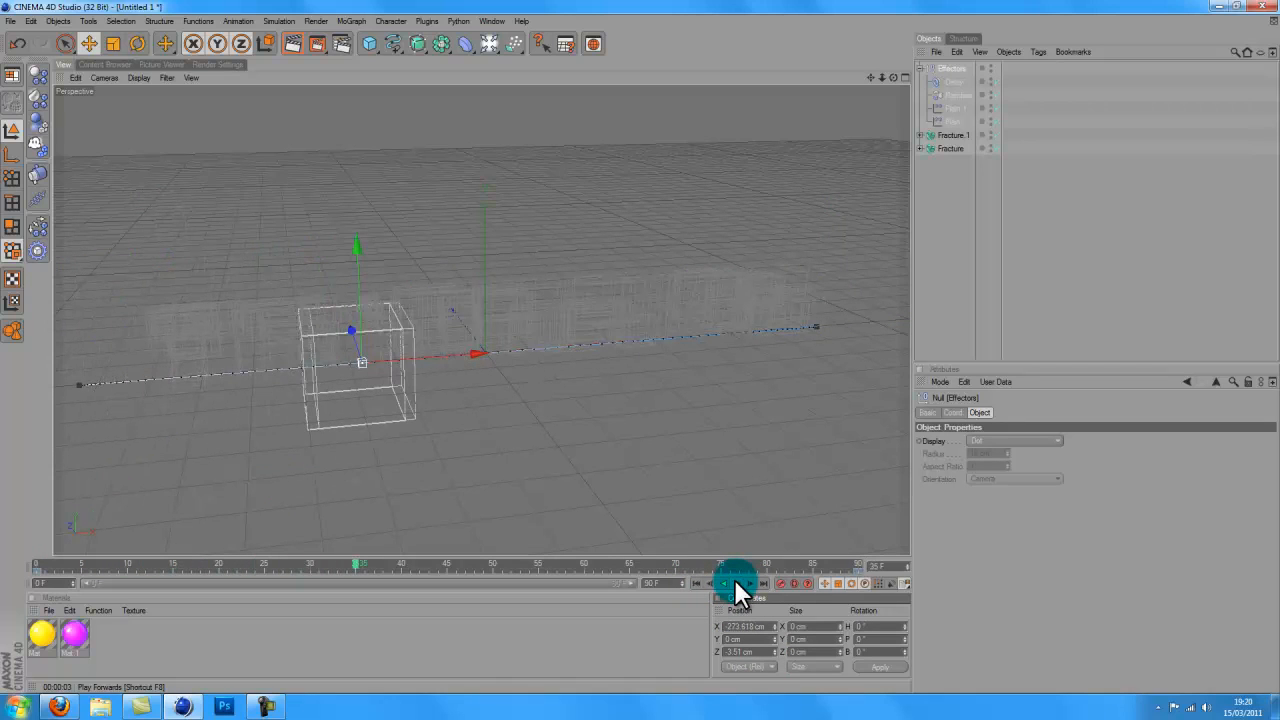
{"action": "left_click", "coordinate": [736, 584]}
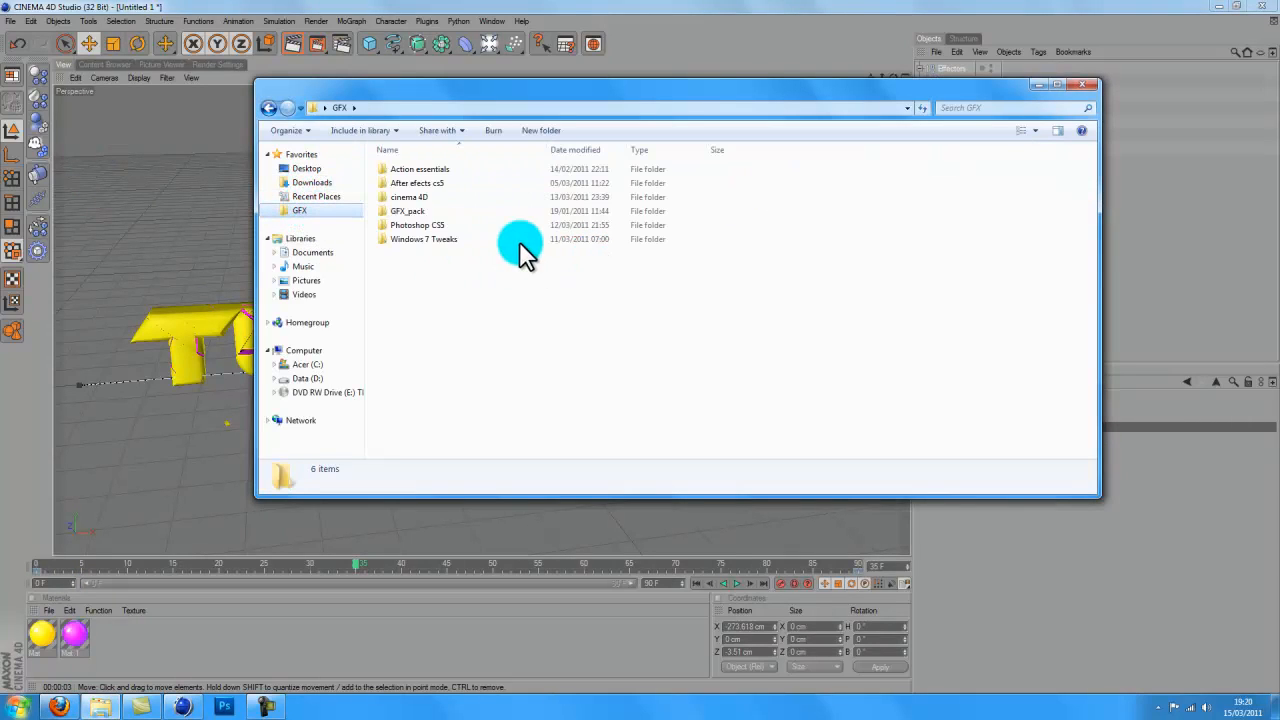
Step: Browse into cinema 4D's Rendered folder and play the OUTRO video in Windows Media Player
{"action": "double_click", "coordinate": [408, 198]}
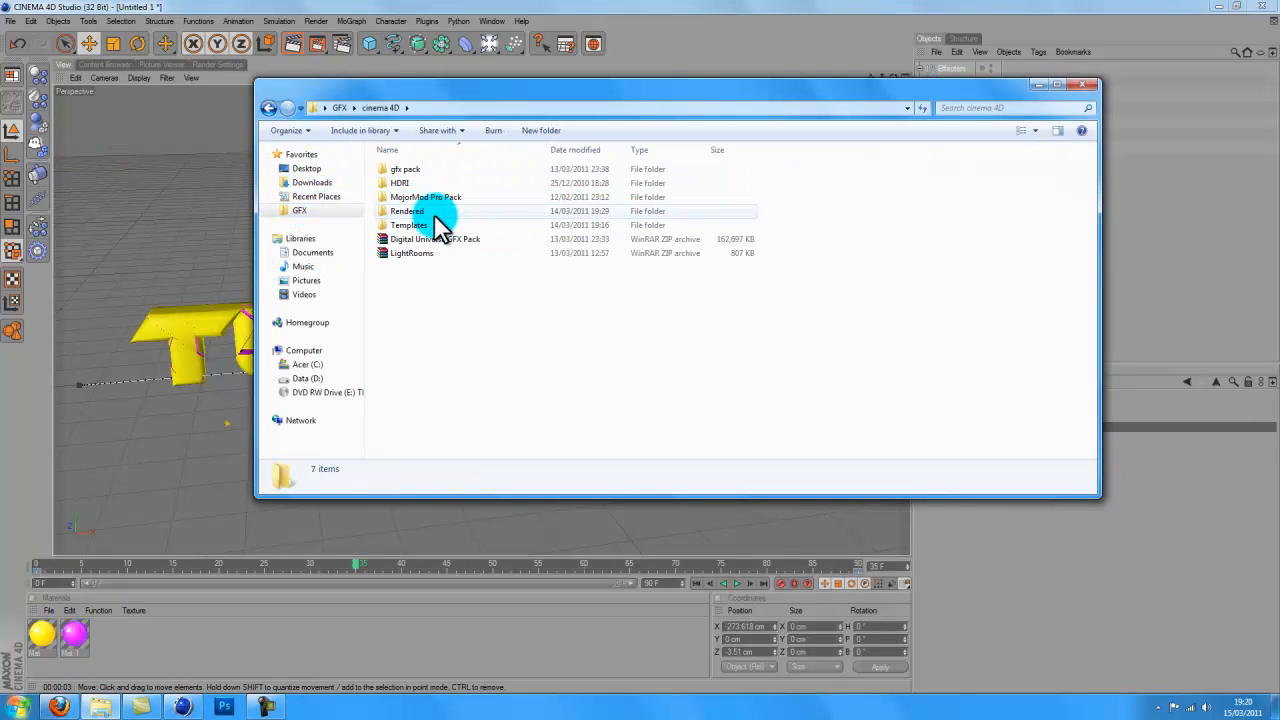
{"action": "double_click", "coordinate": [408, 224]}
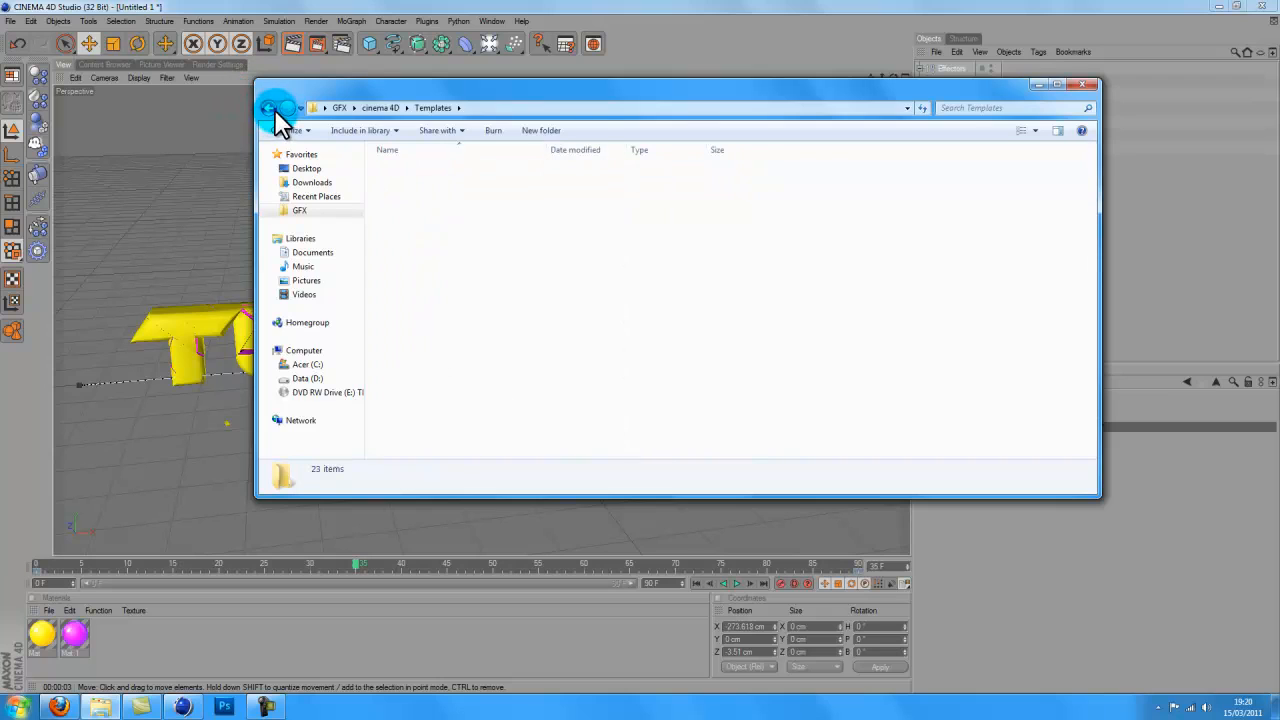
{"action": "left_click", "coordinate": [268, 108]}
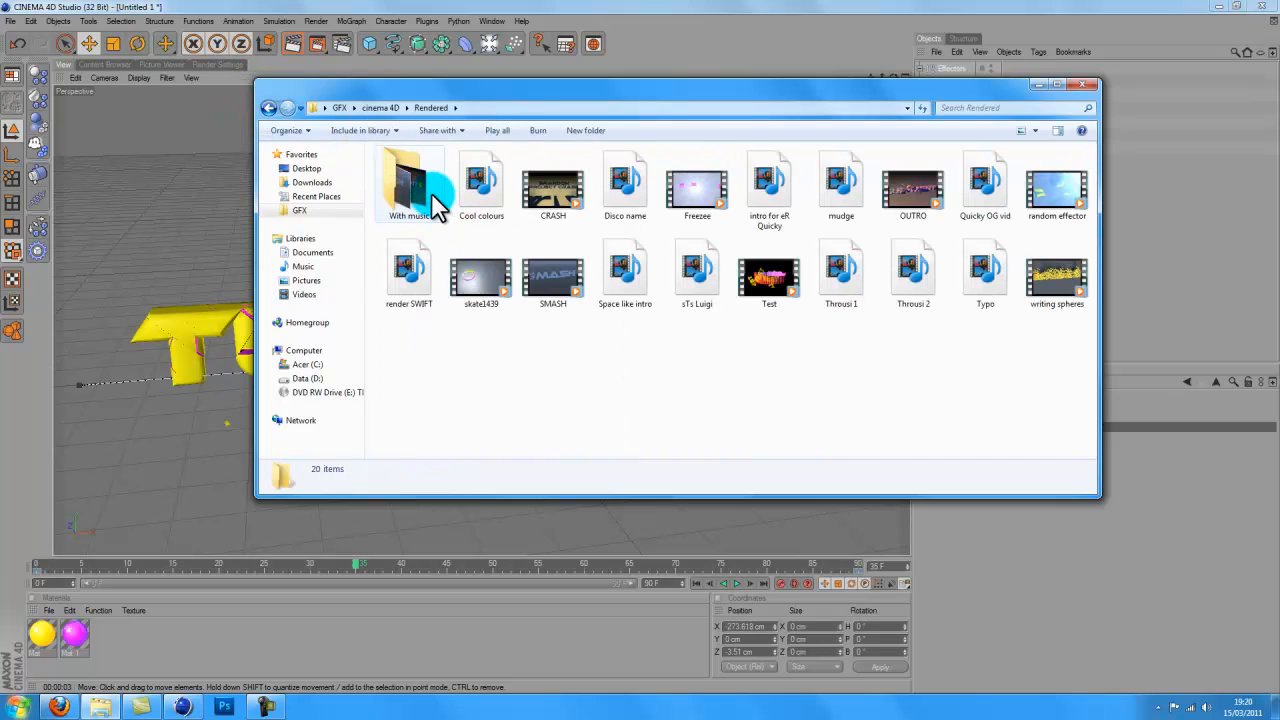
{"action": "mouse_move", "coordinate": [840, 184]}
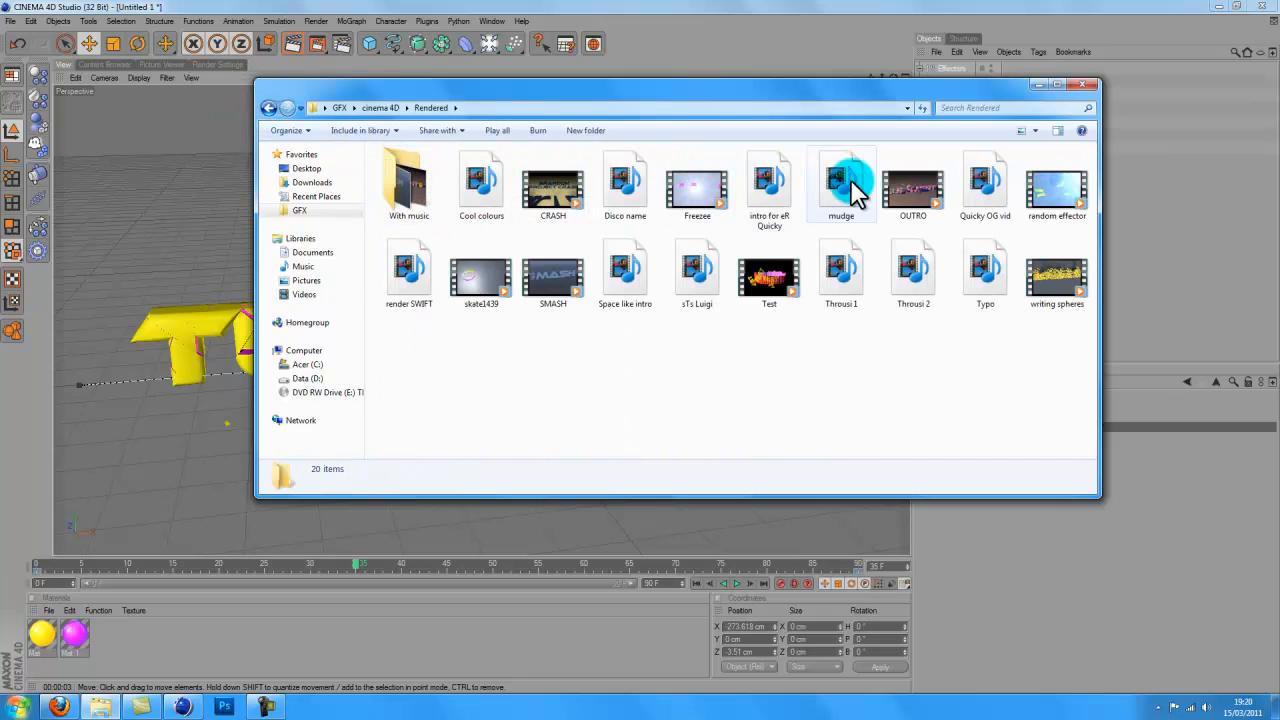
{"action": "left_click", "coordinate": [912, 184]}
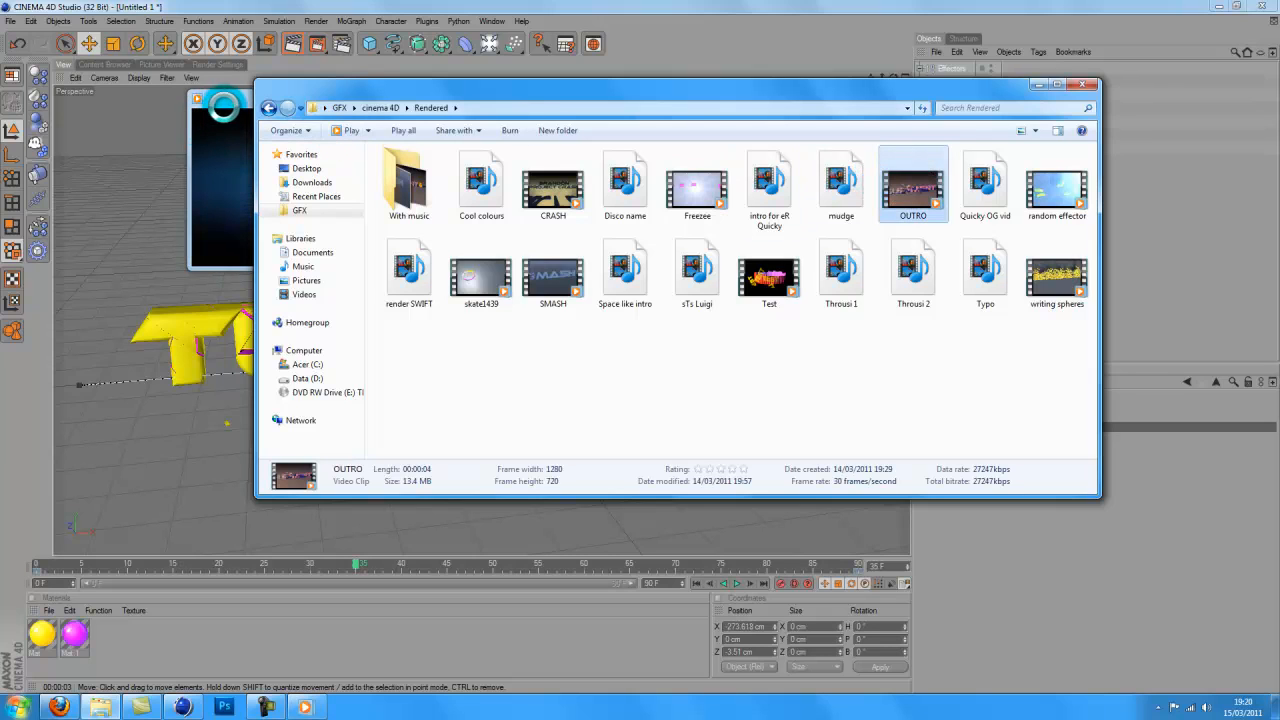
{"action": "double_click", "coordinate": [912, 184]}
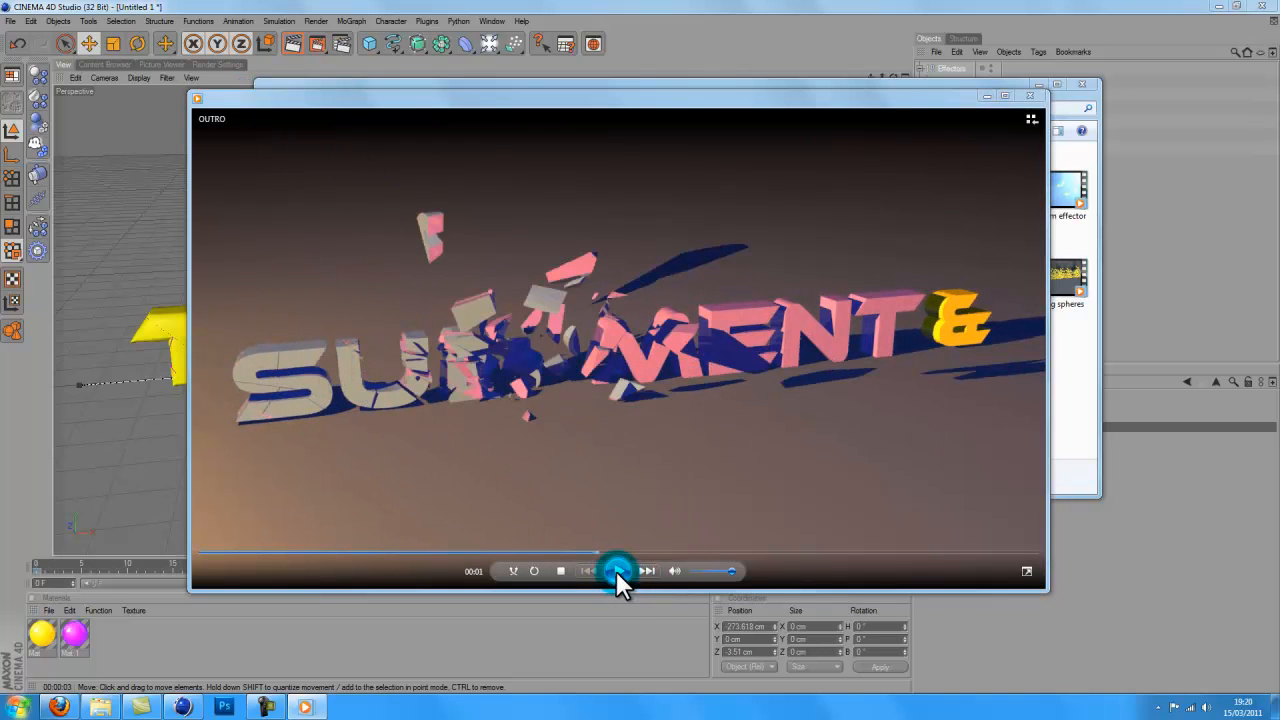
Step: Watch the OUTRO clip play, then close Windows Media Player back to the Rendered folder
{"action": "left_click", "coordinate": [616, 572]}
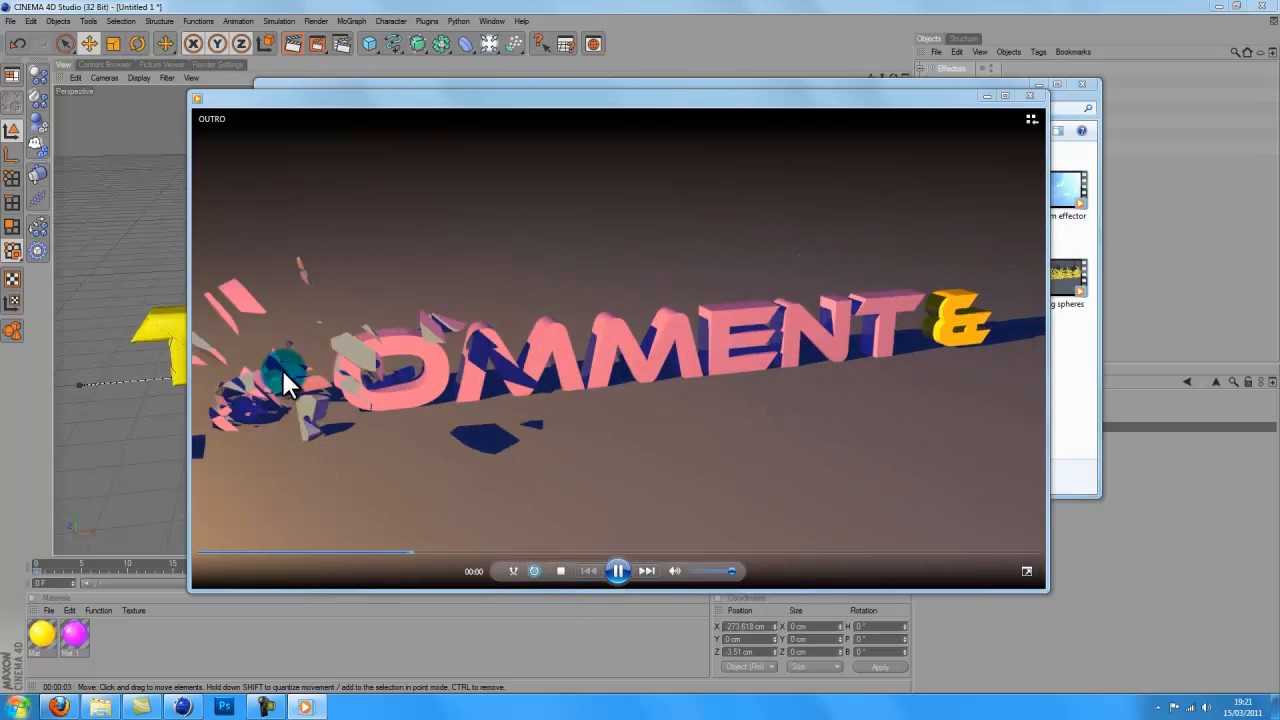
{"action": "left_click", "coordinate": [616, 570]}
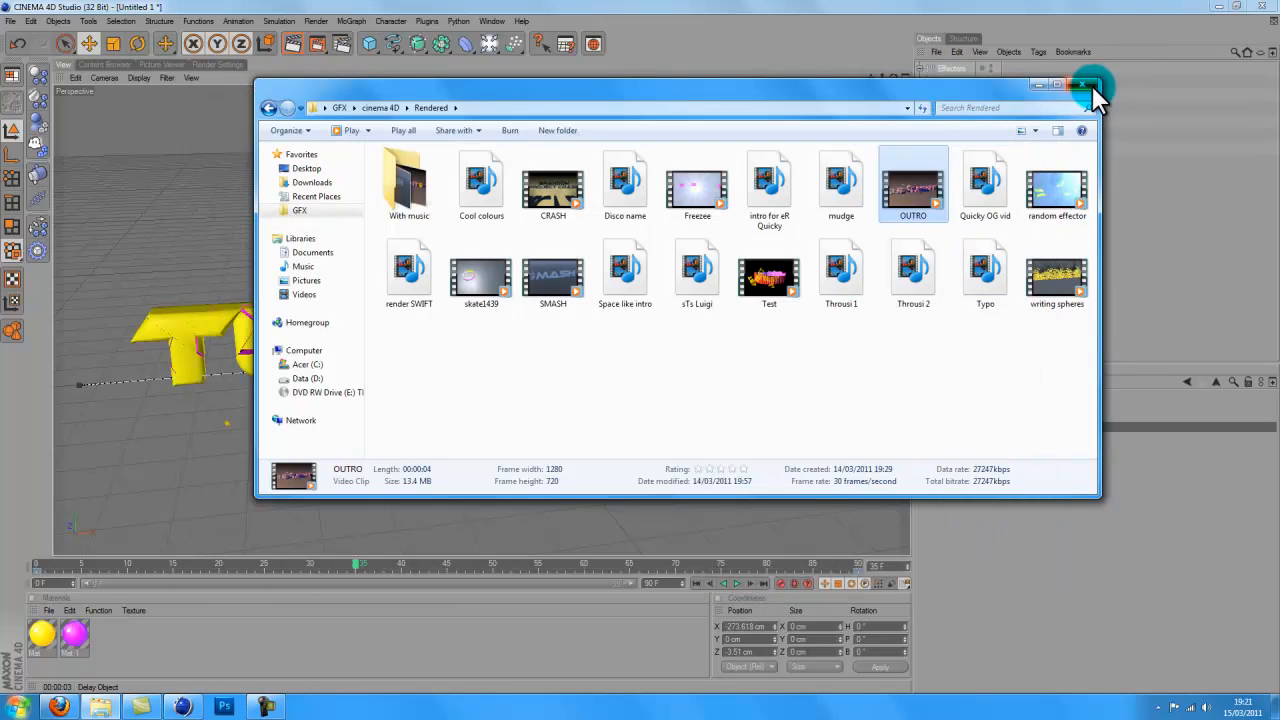
Step: Close Explorer, adjust the Delay effector's strength and review the Random and Plain effectors' falloff
{"action": "left_click", "coordinate": [1084, 84]}
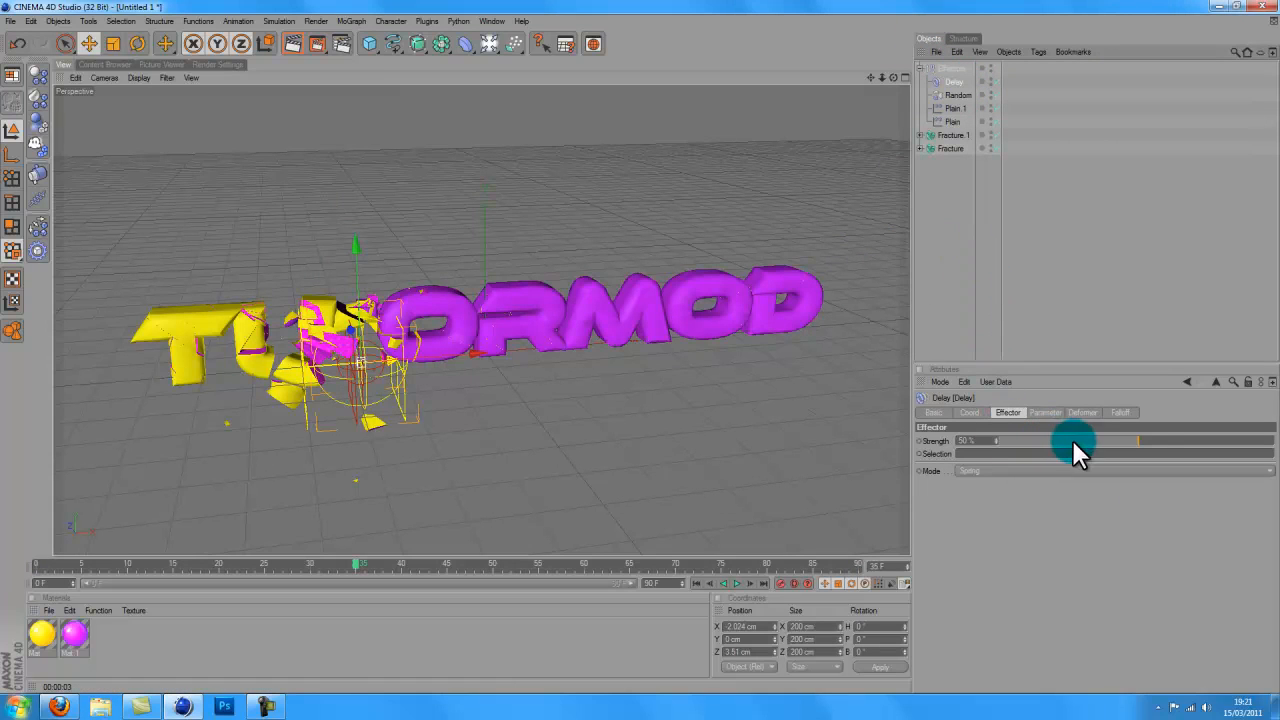
{"action": "left_click_drag", "start_coordinate": [1076, 442], "coordinate": [1204, 442]}
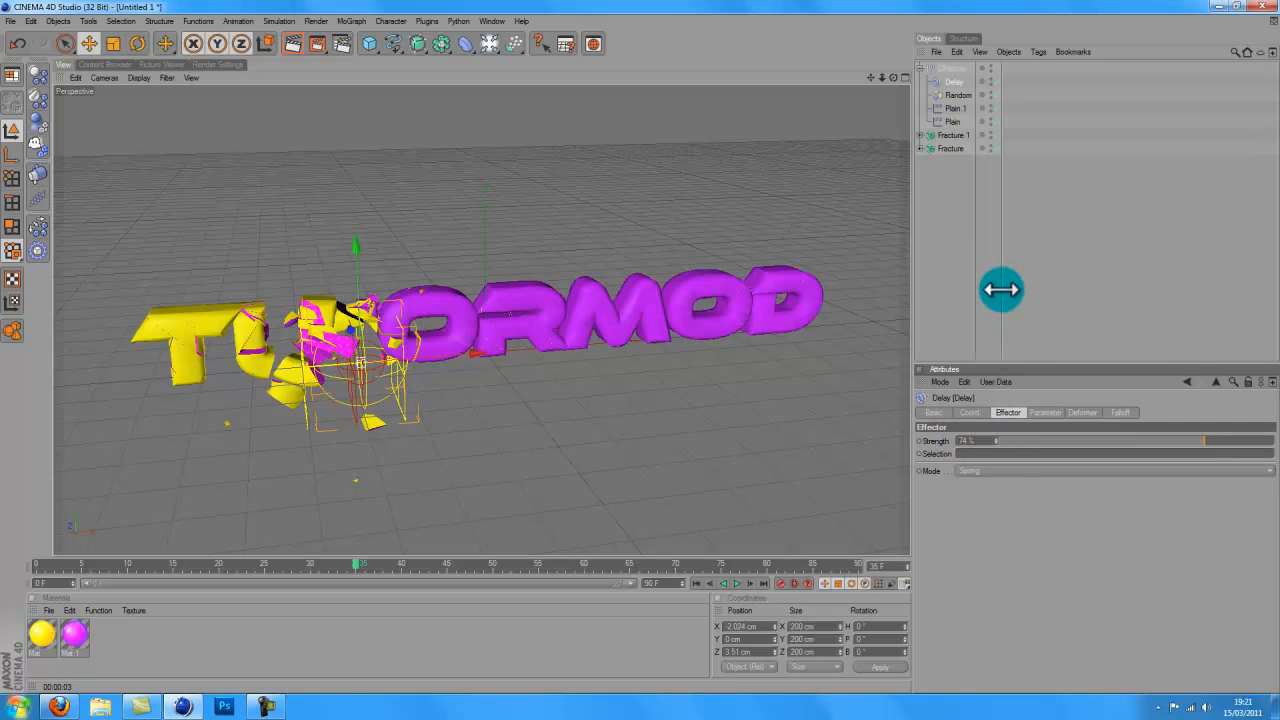
{"action": "left_click", "coordinate": [958, 96]}
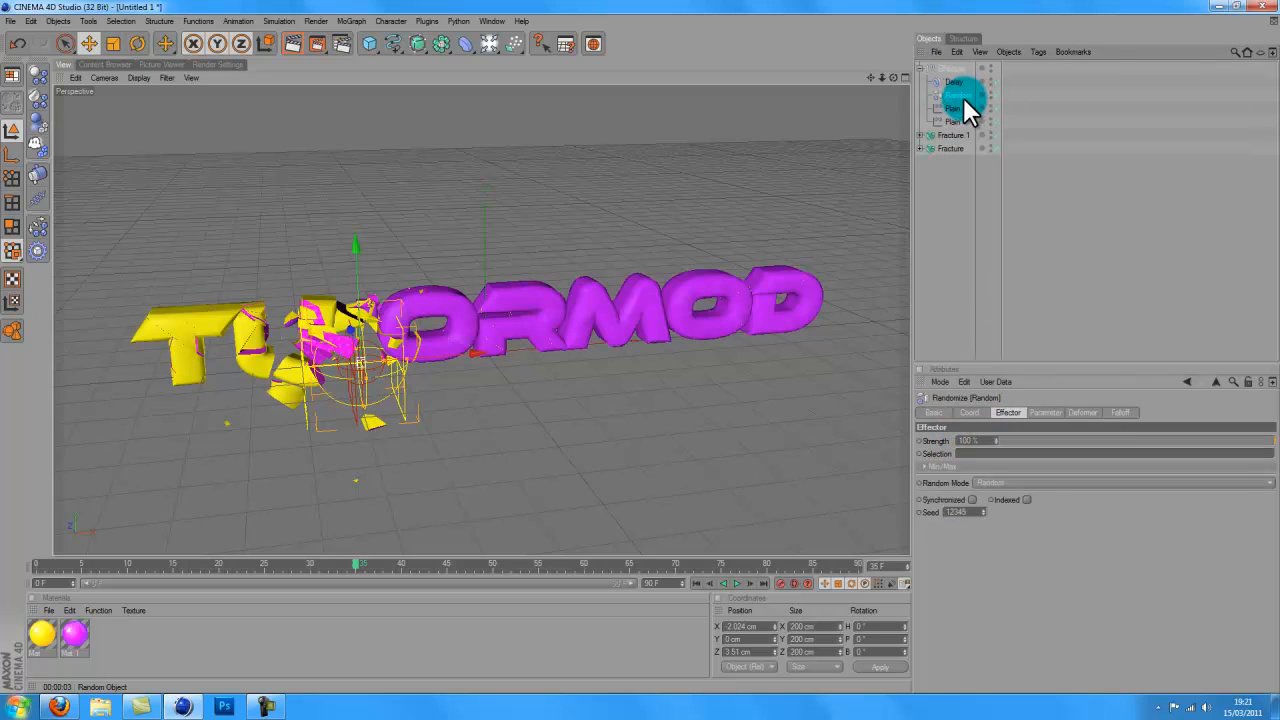
{"action": "left_click", "coordinate": [952, 108]}
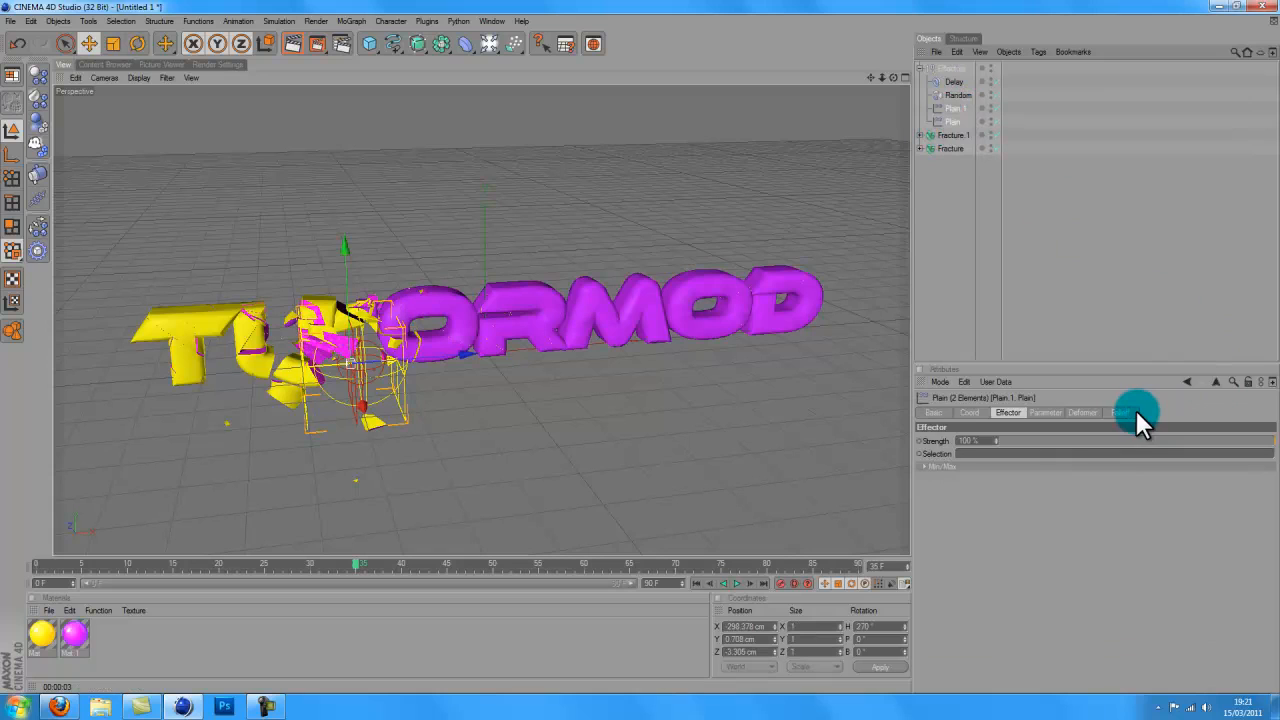
{"action": "left_click", "coordinate": [1120, 412]}
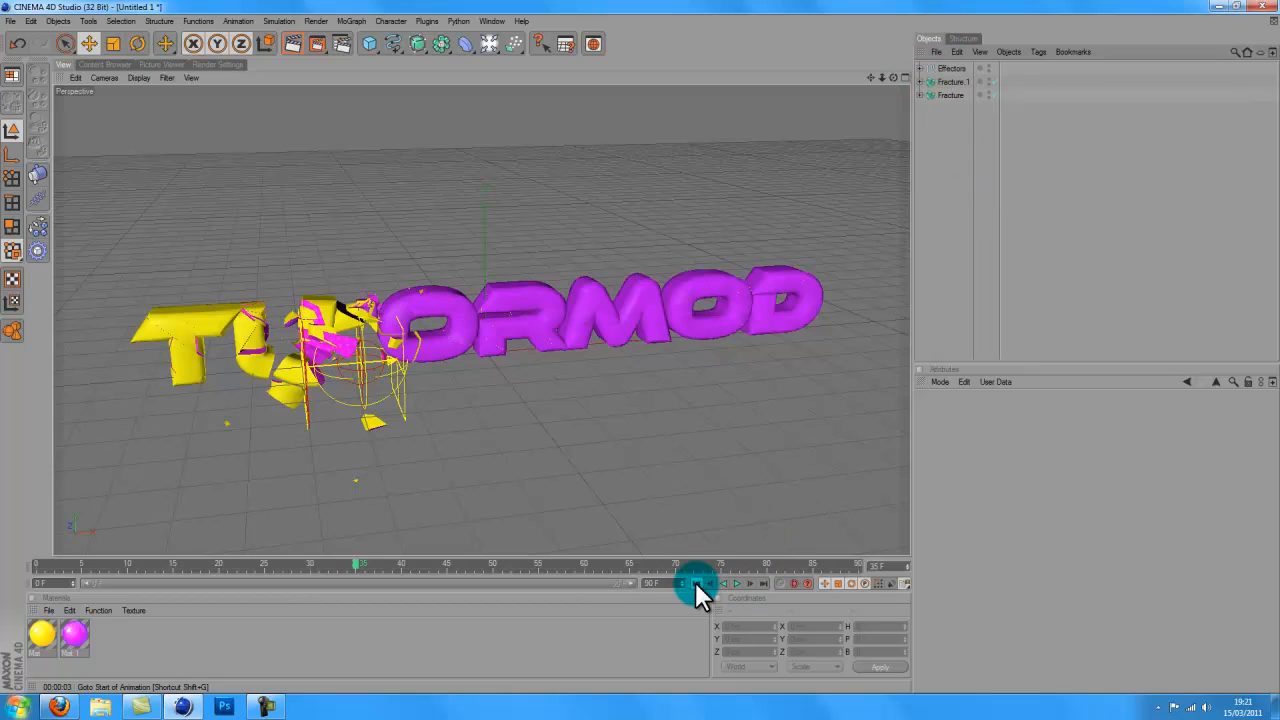
Step: Stop playback and drag the effector group past the left end so MOJORMOD stands assembled
{"action": "left_click", "coordinate": [724, 584]}
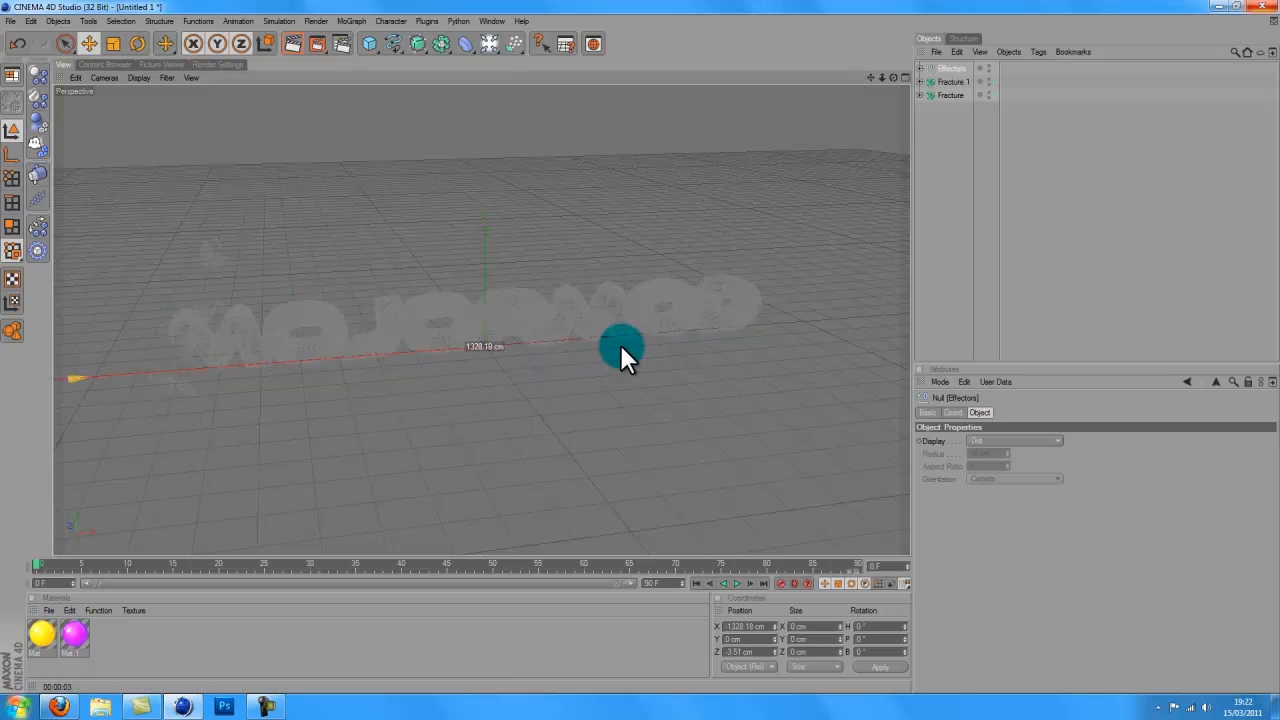
{"action": "left_click_drag", "start_coordinate": [622, 352], "coordinate": [642, 356]}
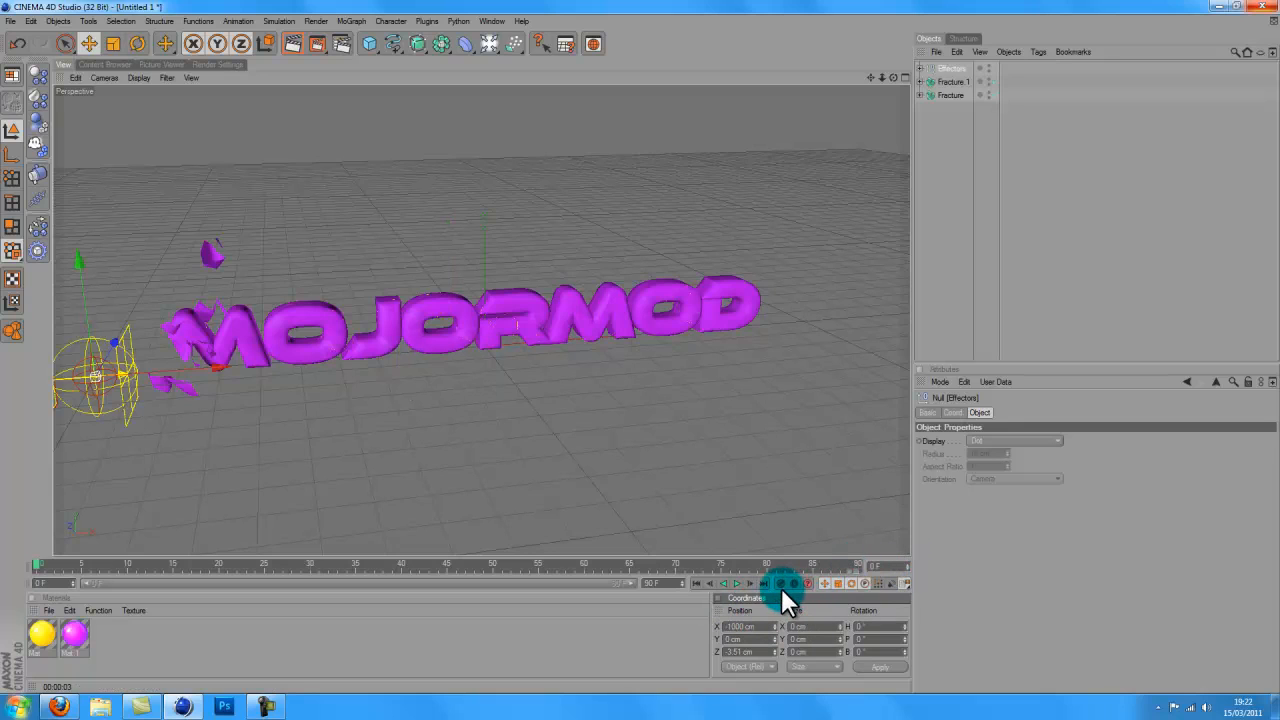
Step: Record the effector's position keyframes and play the sweep shattering yellow text into purple MOJORMOD
{"action": "left_click", "coordinate": [736, 584]}
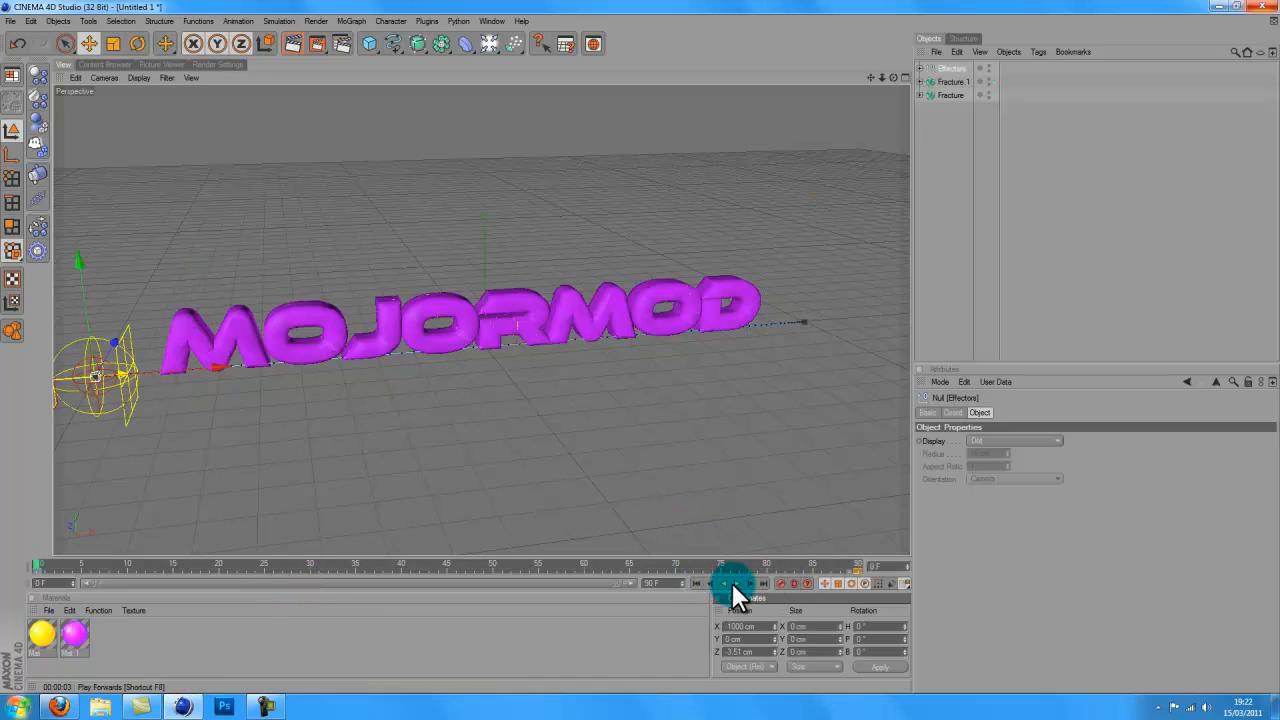
{"action": "left_click", "coordinate": [736, 584]}
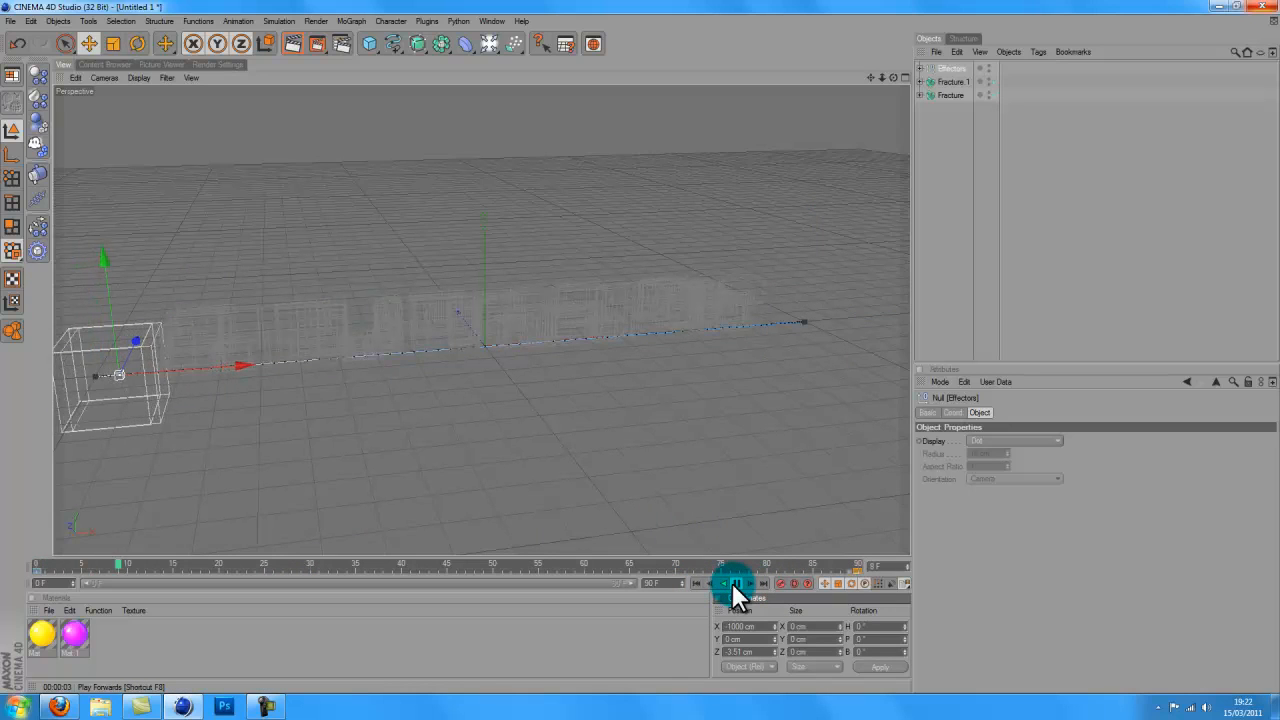
{"action": "left_click", "coordinate": [736, 584]}
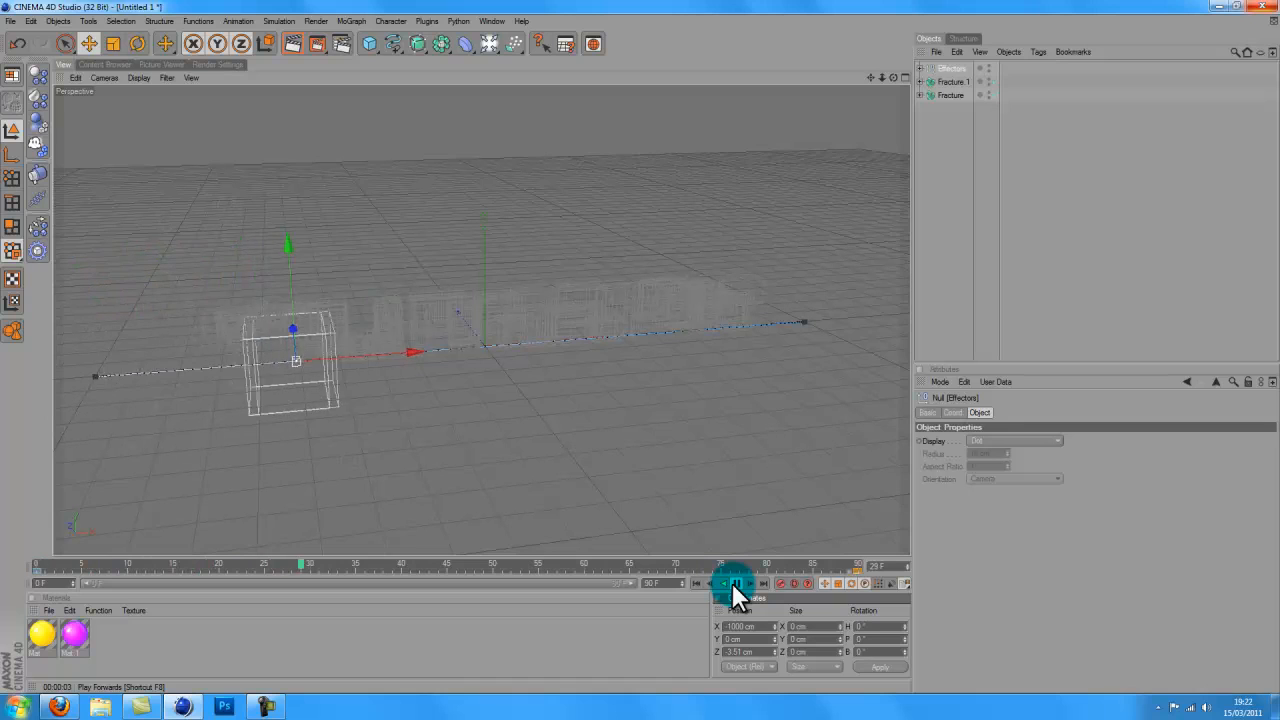
{"action": "left_click", "coordinate": [736, 584]}
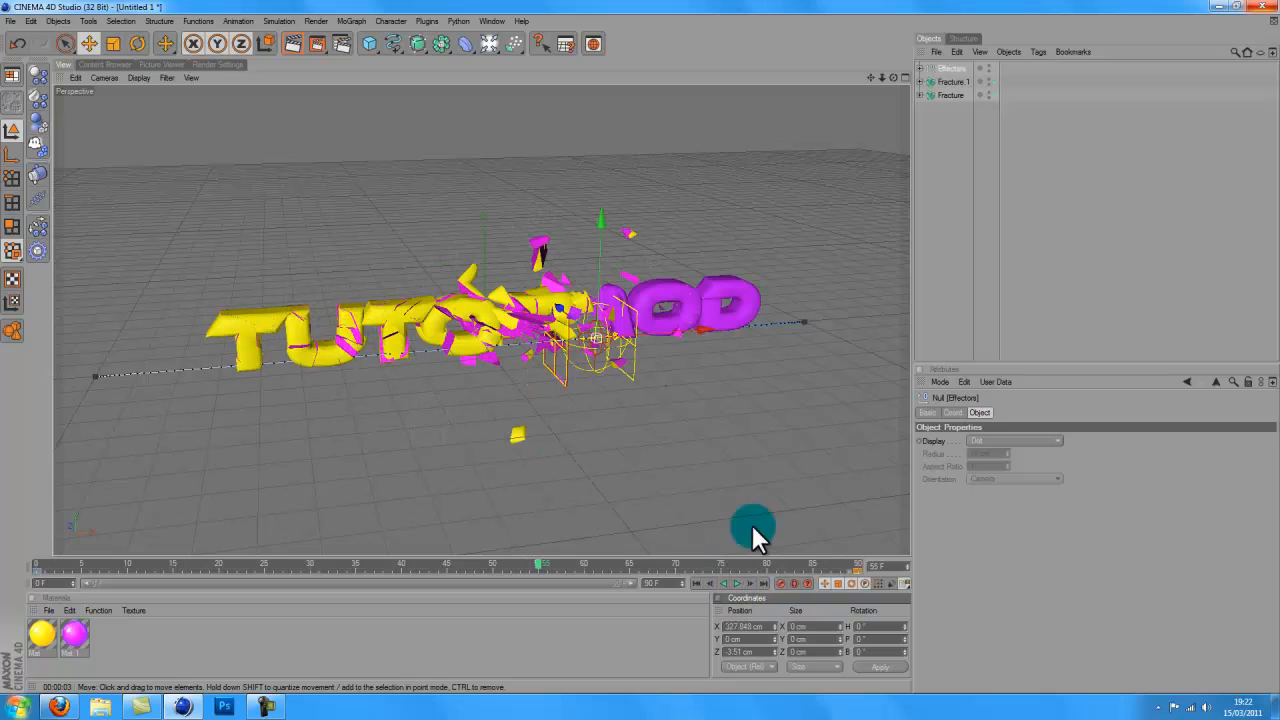
{"action": "left_click", "coordinate": [736, 584]}
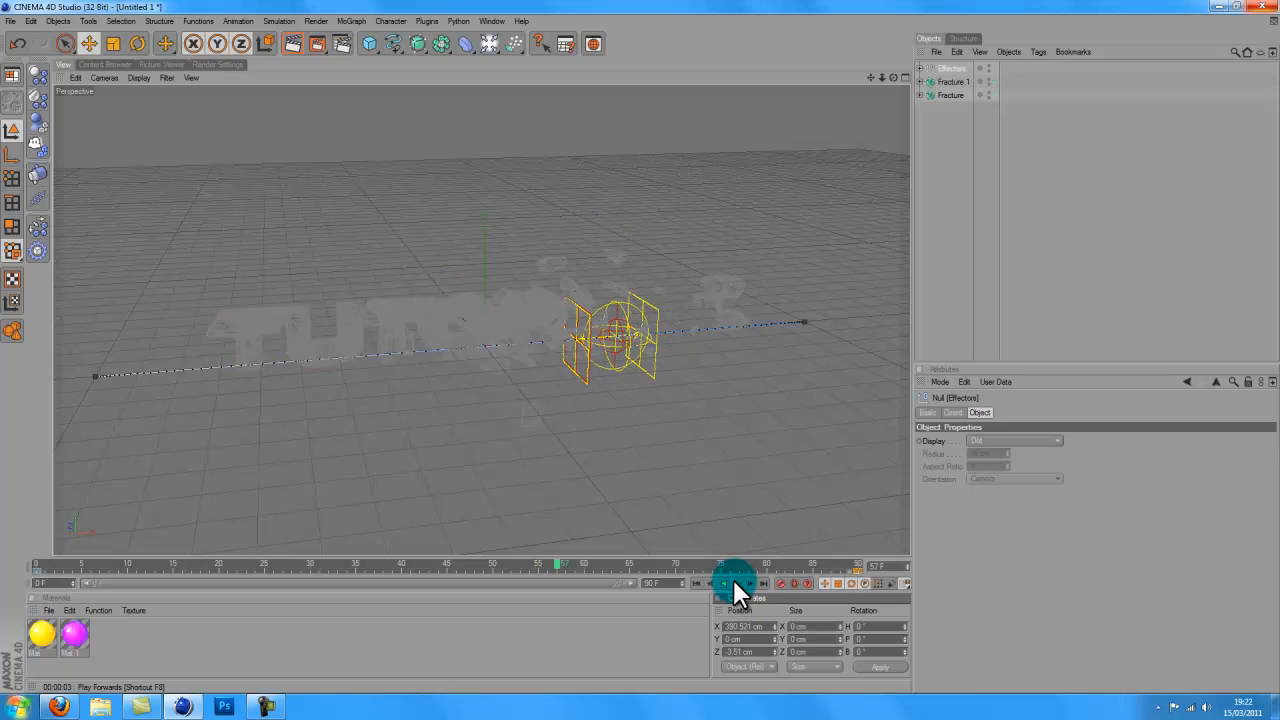
{"action": "left_click", "coordinate": [736, 584]}
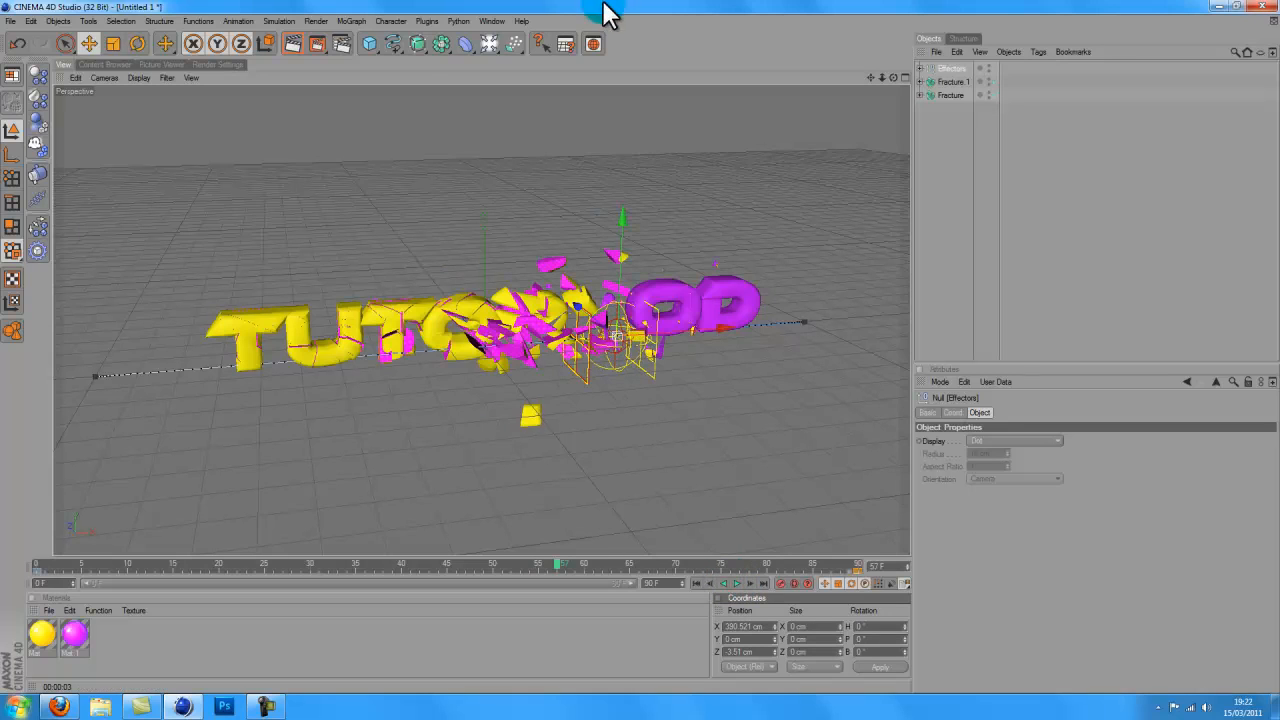
{"action": "left_click", "coordinate": [268, 44]}
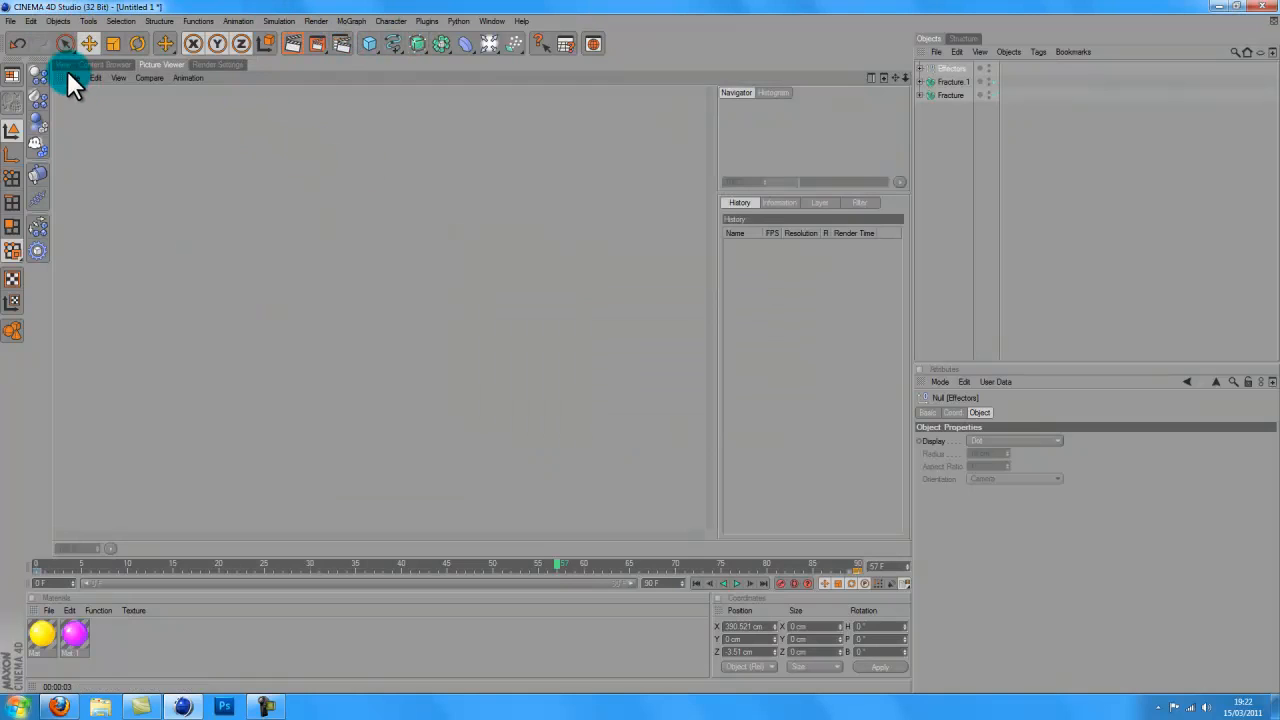
Step: Render the active view of the sweep frame and open the yellow material in the Material Editor
{"action": "left_click", "coordinate": [64, 64]}
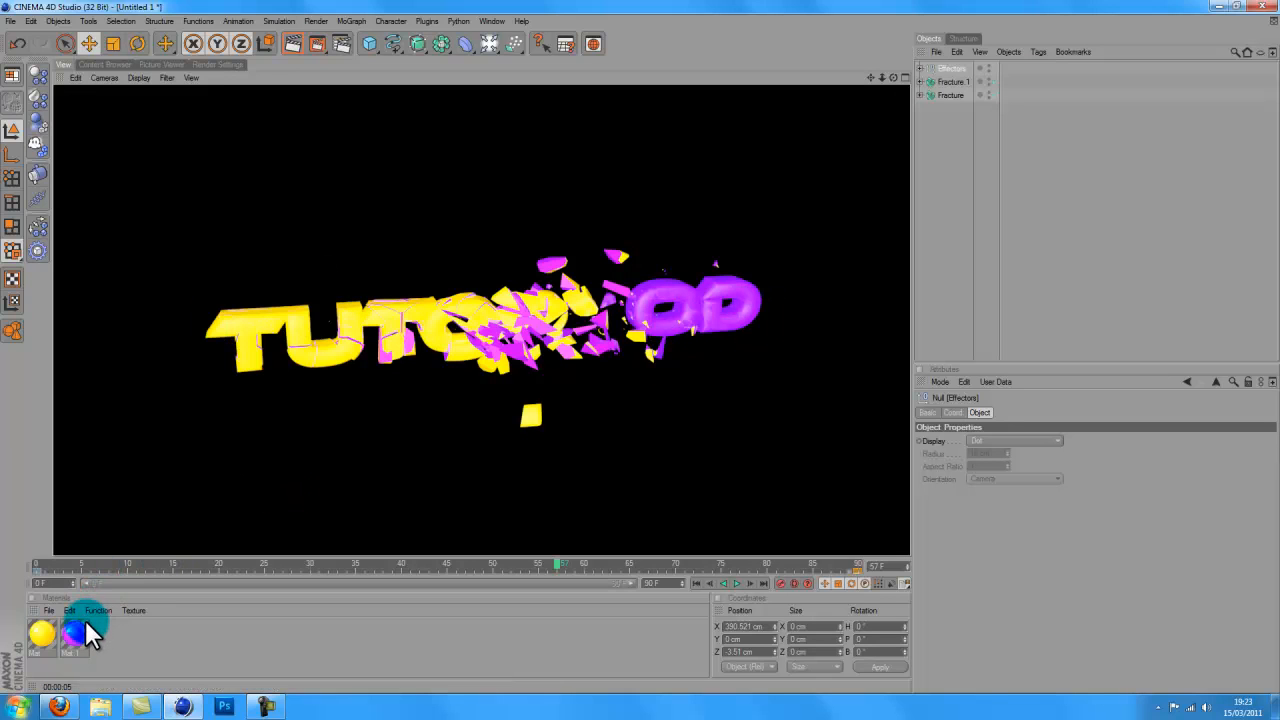
{"action": "double_click", "coordinate": [76, 636]}
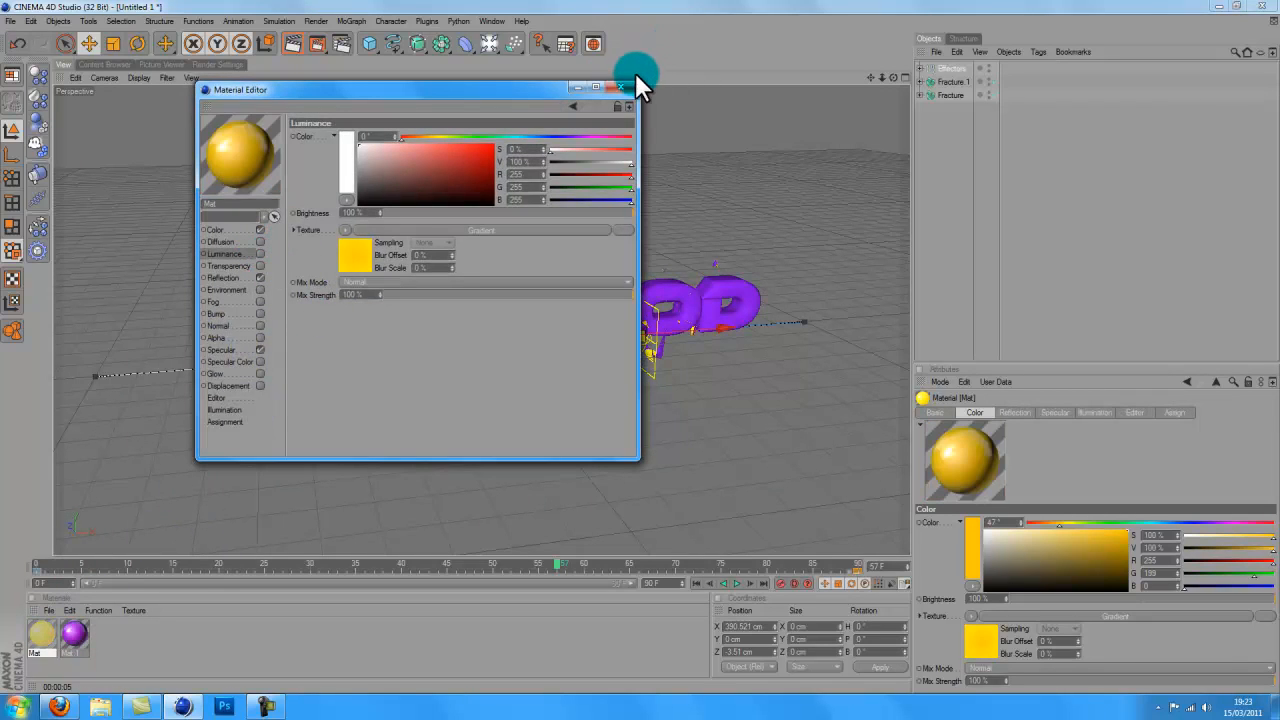
Step: Close the Material Editor, returning to the scene with purple MOJORMOD assembled
{"action": "left_click", "coordinate": [620, 88]}
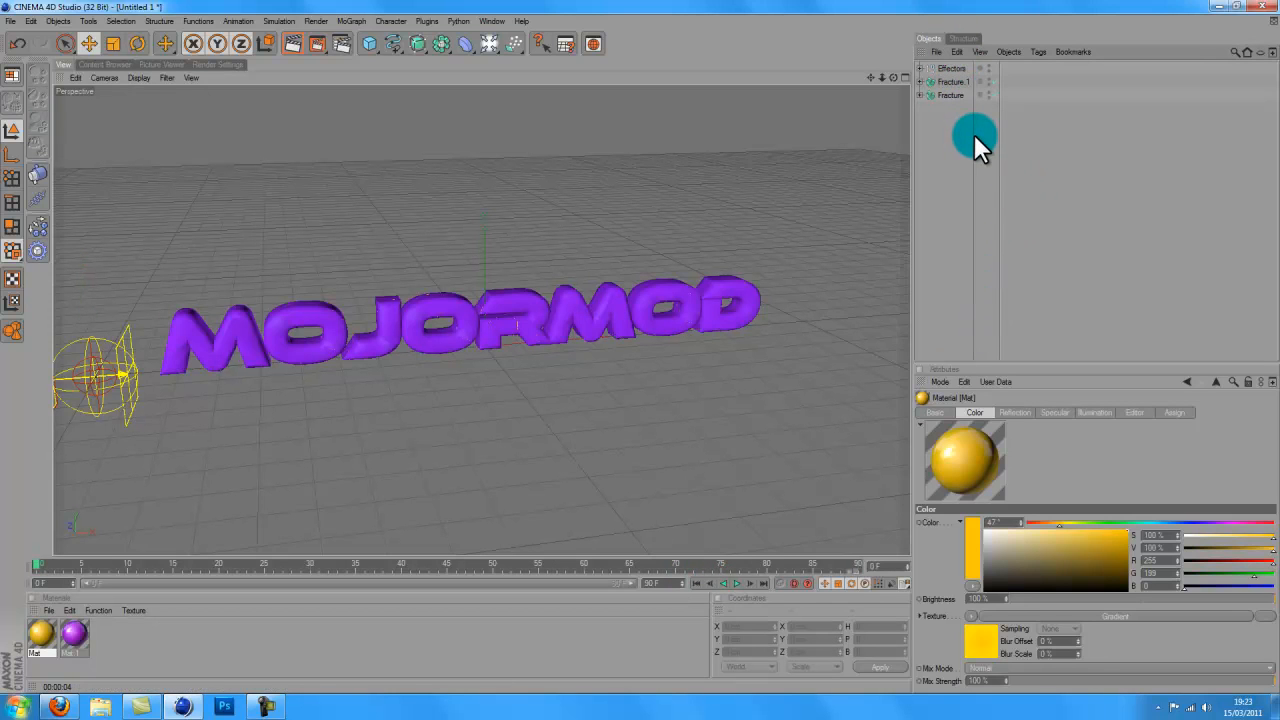
Step: Deselect everything in the Object Manager and minimize Cinema 4D to show the desktop
{"action": "left_click", "coordinate": [952, 96]}
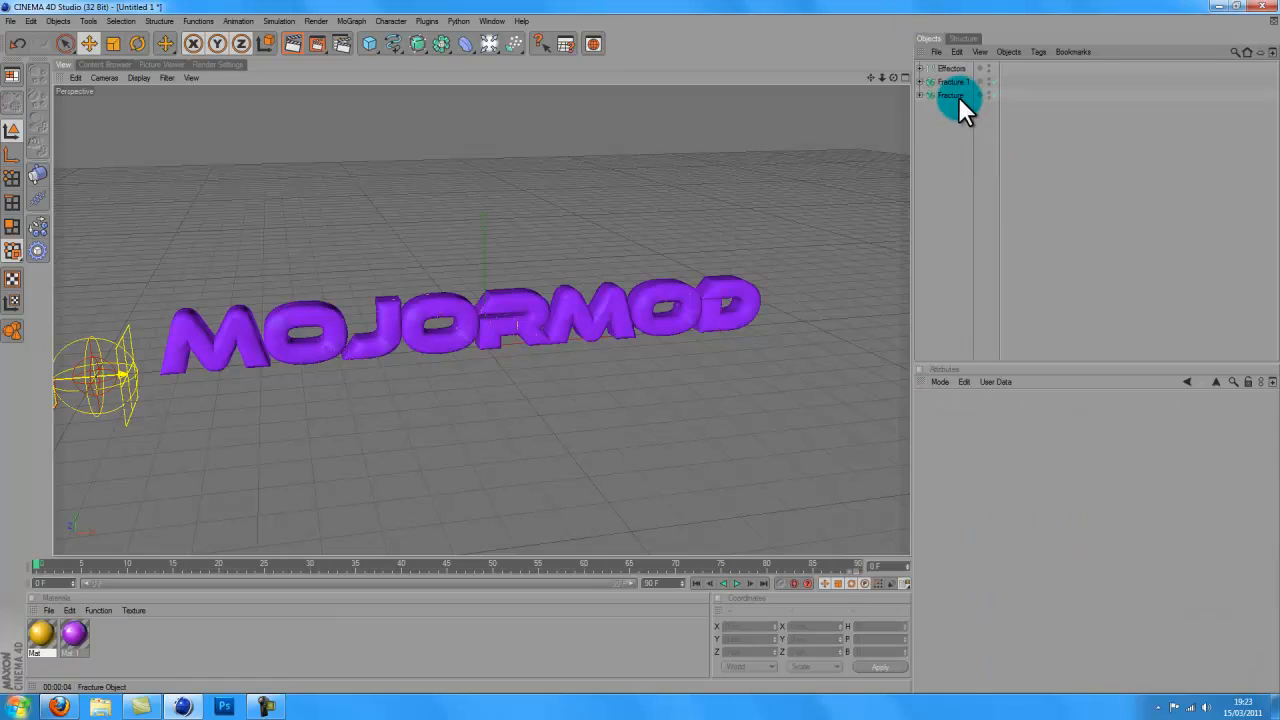
{"action": "mouse_move", "coordinate": [840, 108]}
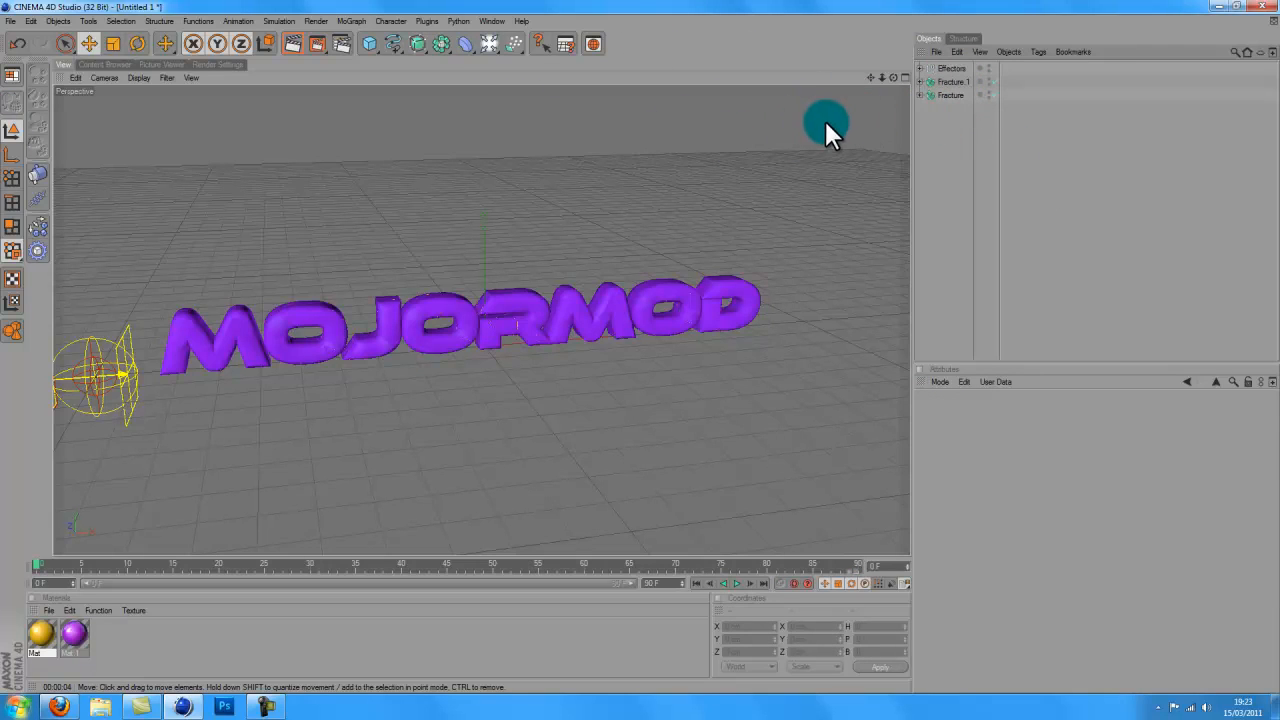
{"action": "mouse_move", "coordinate": [68, 318]}
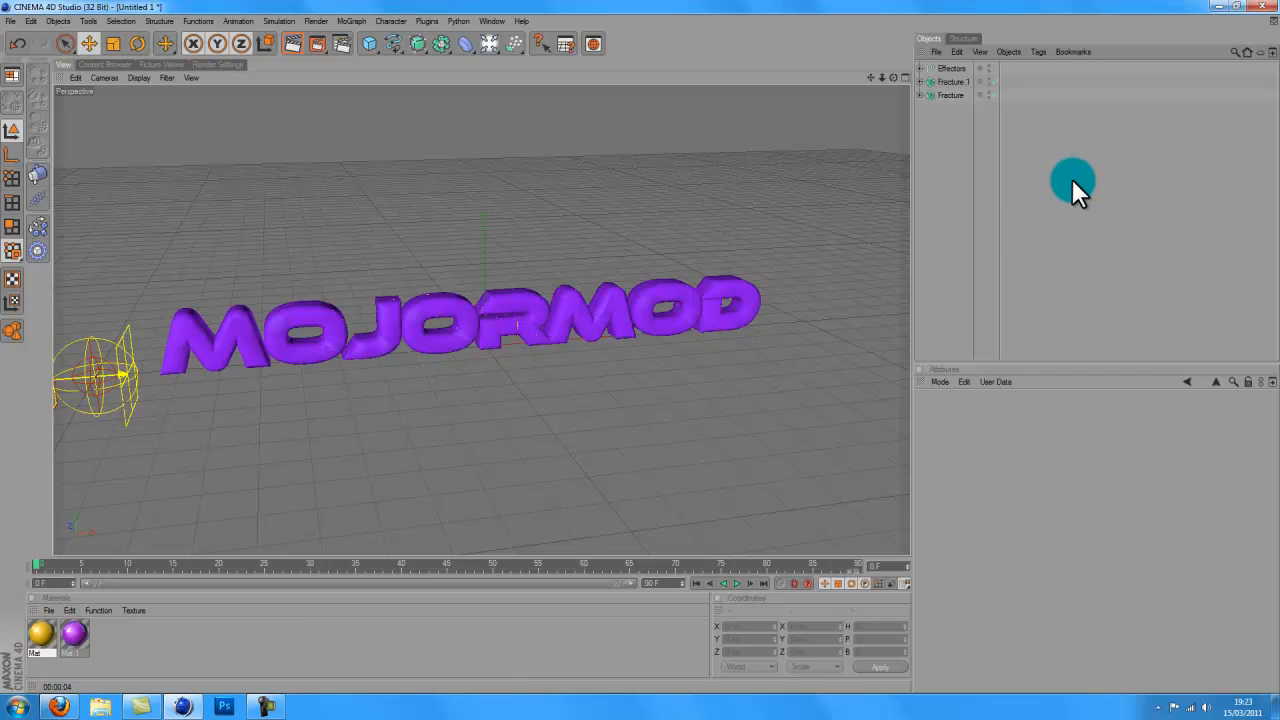
{"action": "mouse_move", "coordinate": [760, 530]}
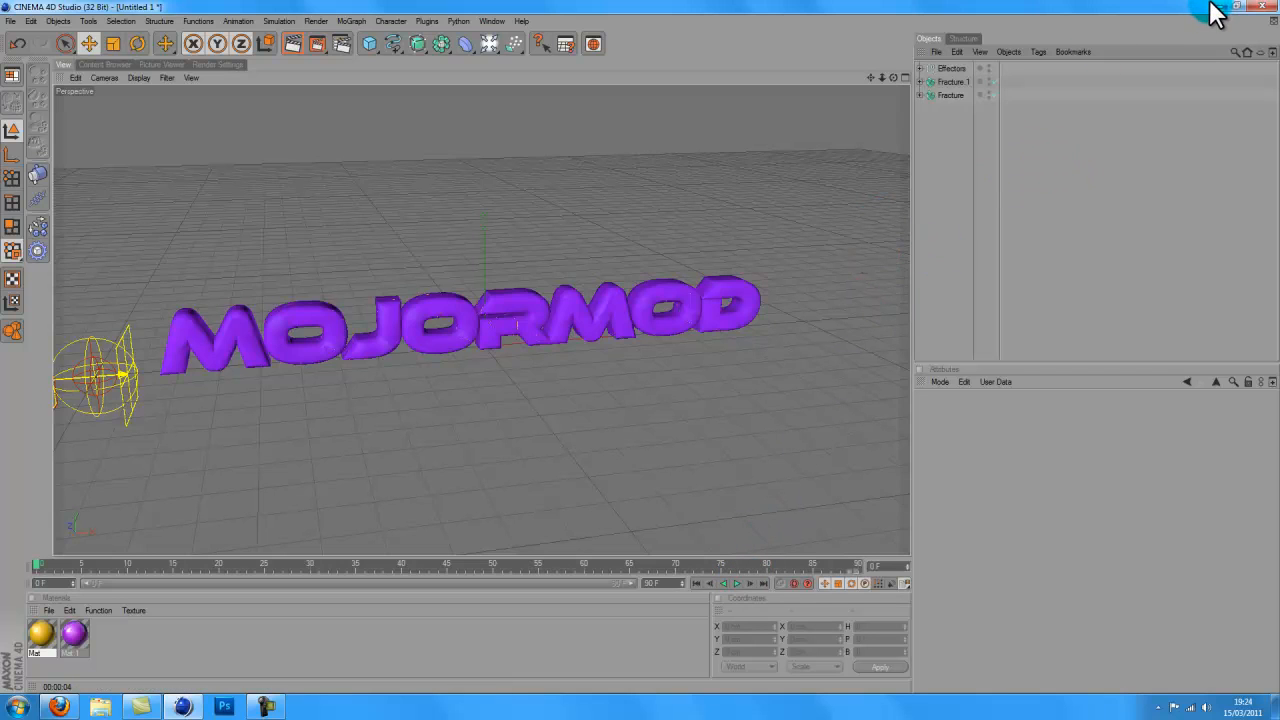
{"action": "left_click", "coordinate": [1236, 8]}
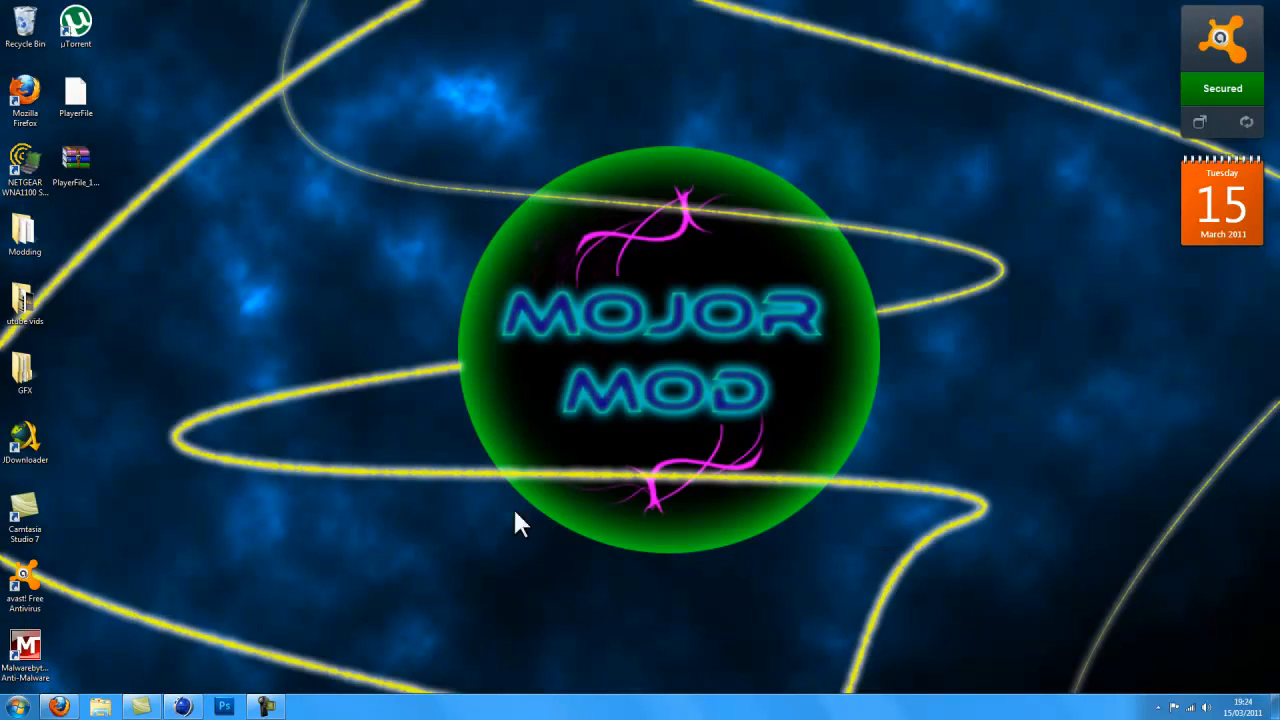
{"action": "left_click_drag", "start_coordinate": [520, 524], "coordinate": [1090, 680]}
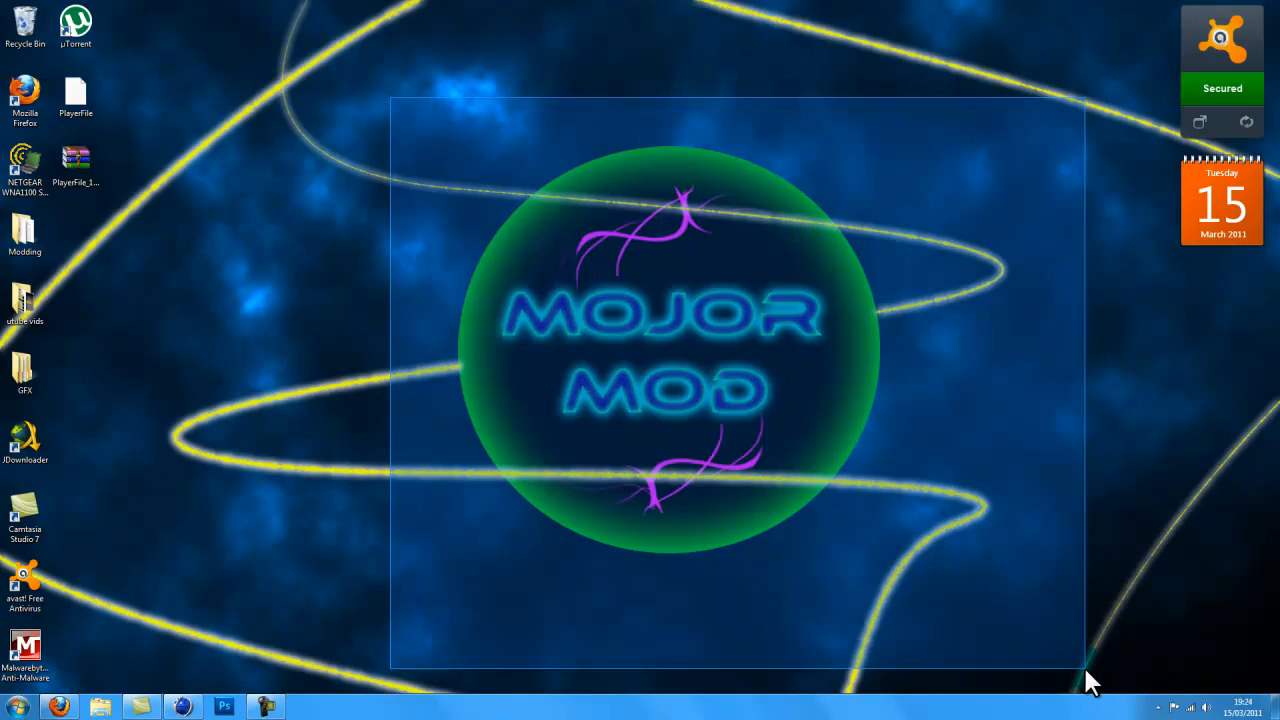